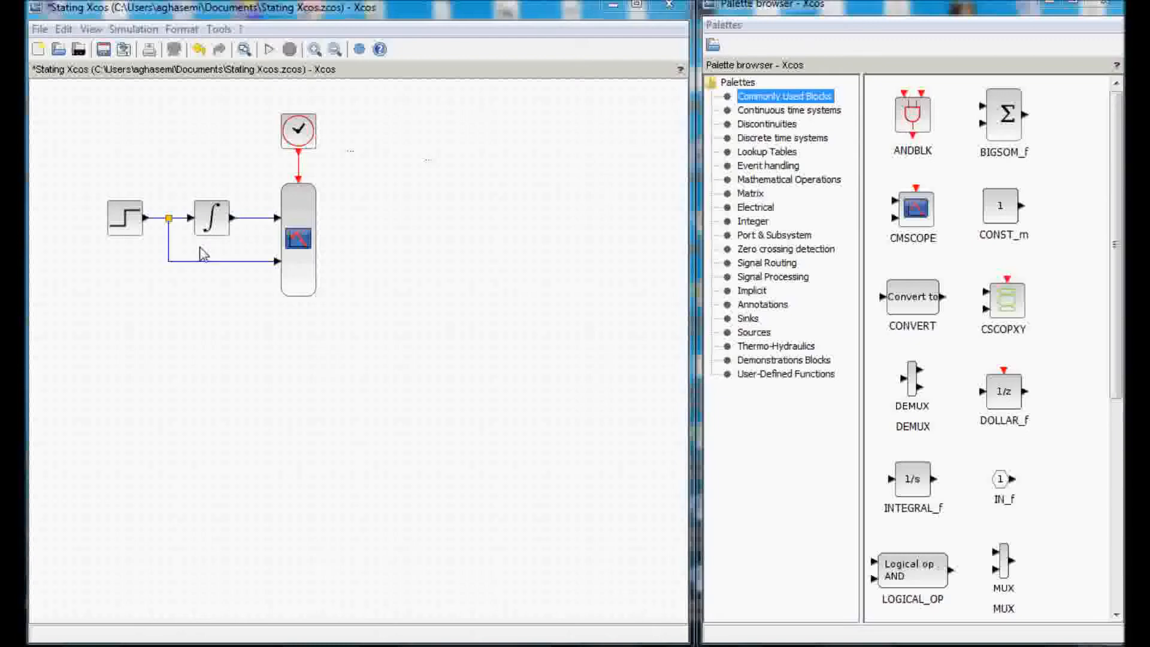
mouse_move(252, 192)
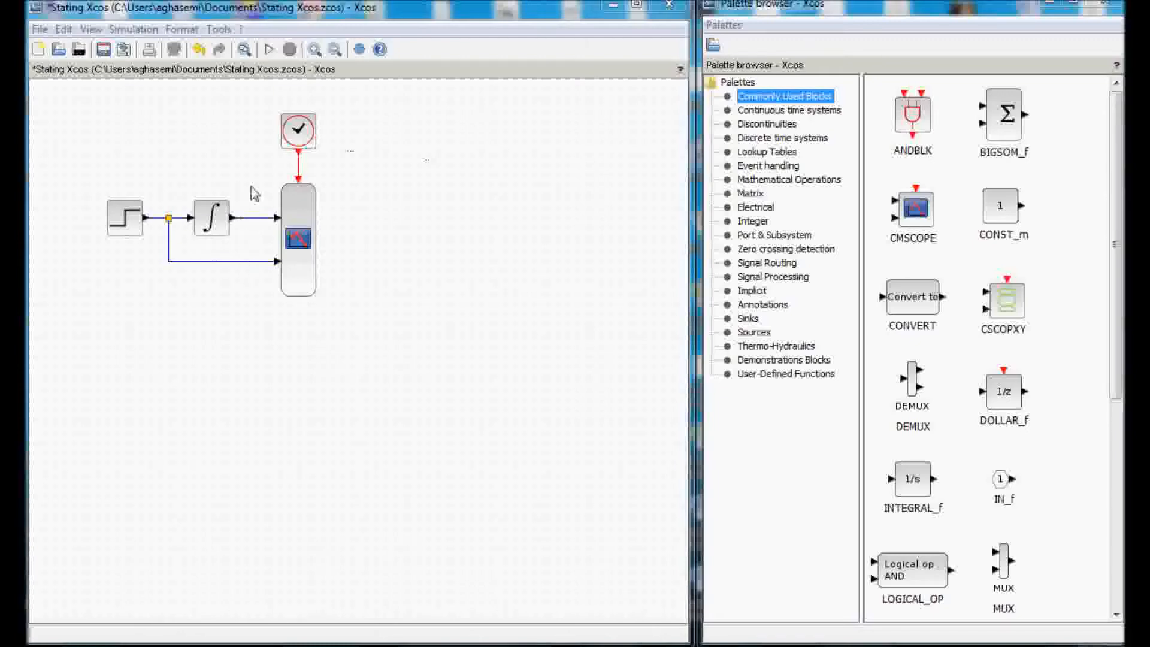
mouse_move(363, 248)
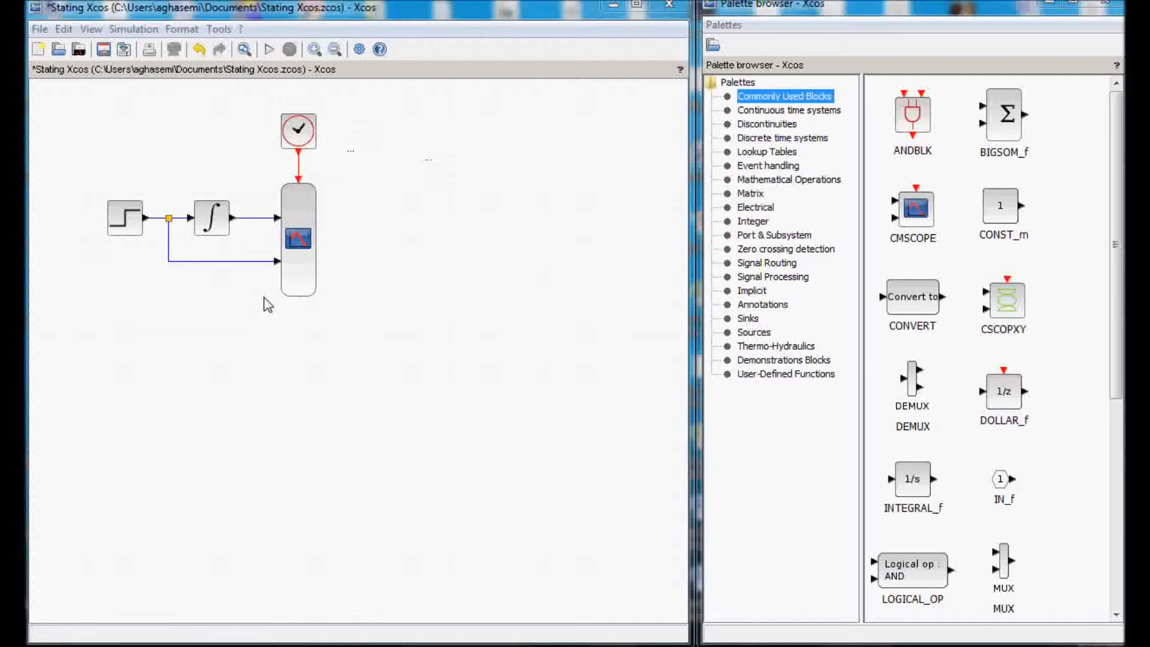
mouse_move(967, 358)
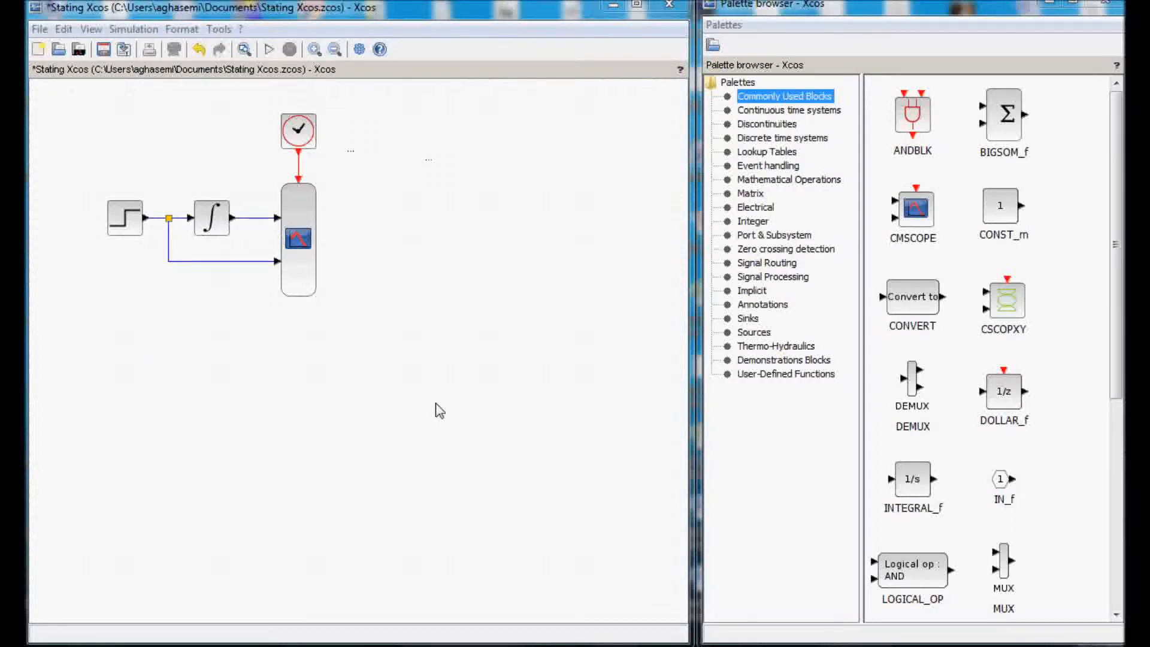
mouse_move(951, 265)
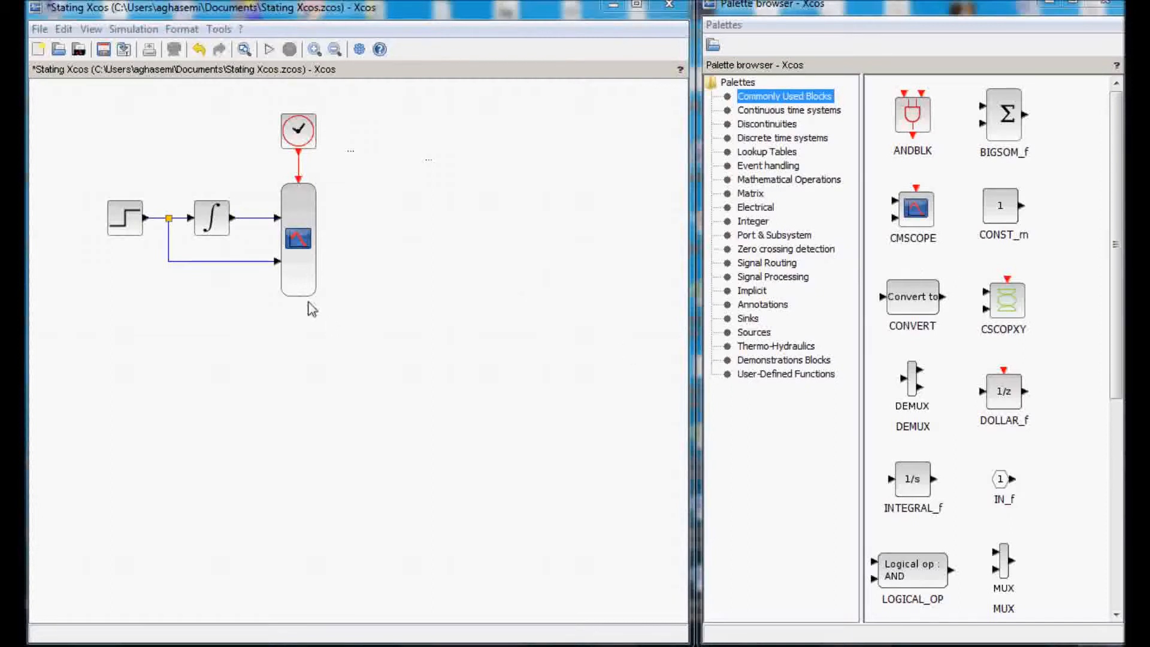
mouse_move(374, 226)
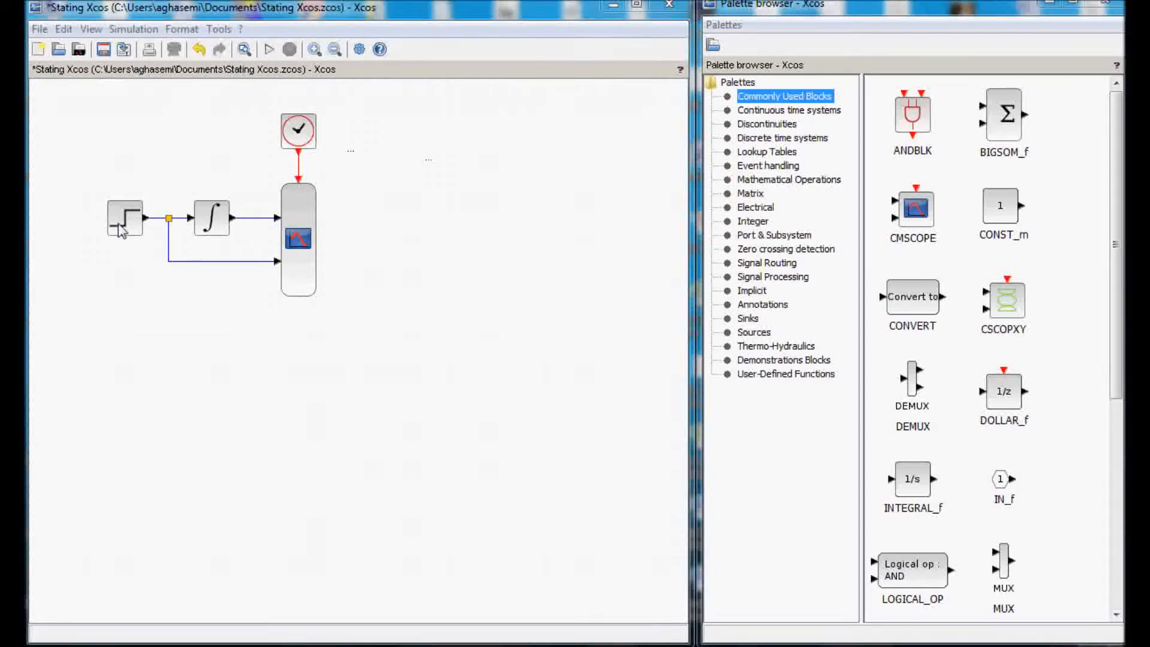
Review the step and integrator block parameters and accept them unchanged.
click(124, 218)
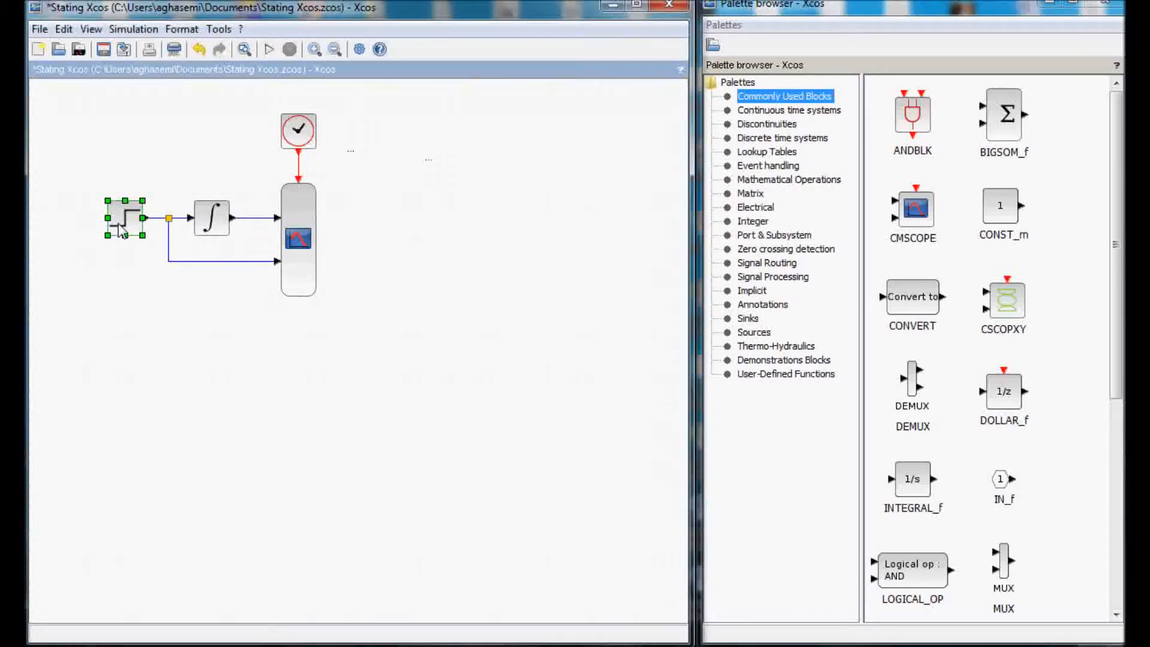
double_click(124, 218)
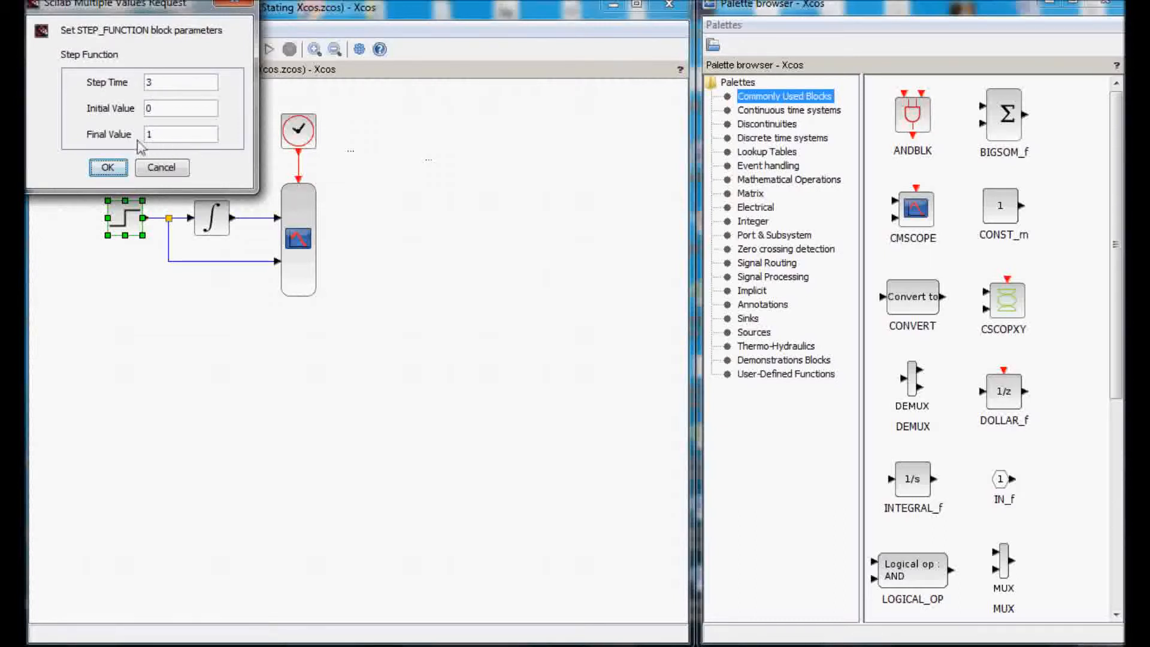
click(108, 168)
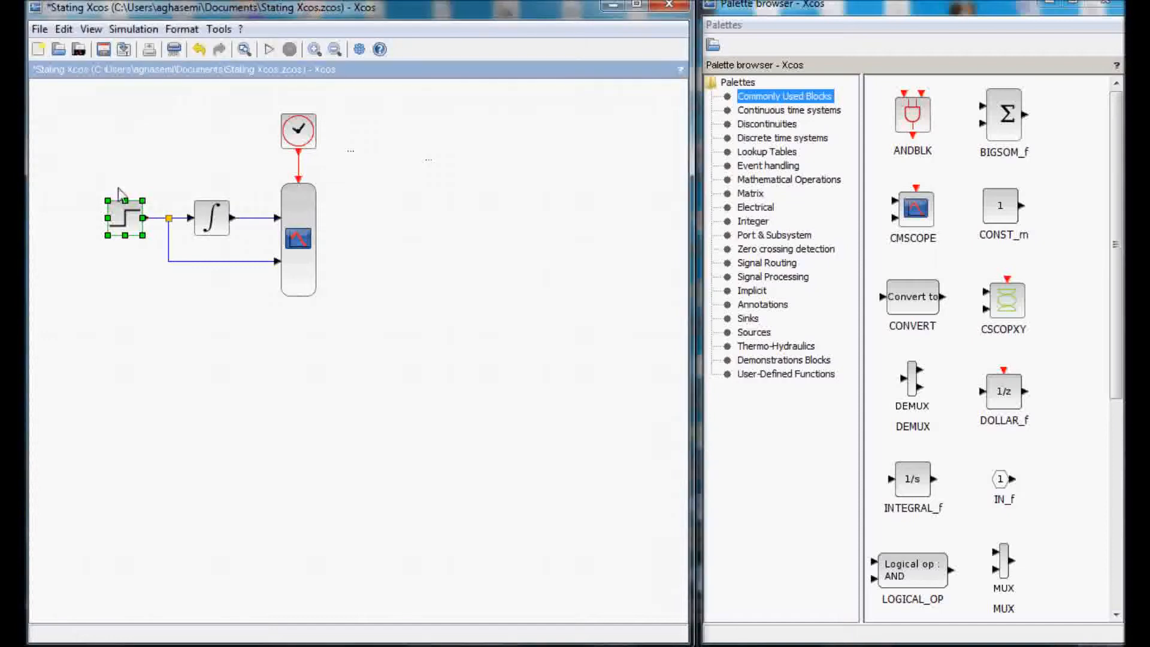
mouse_move(217, 224)
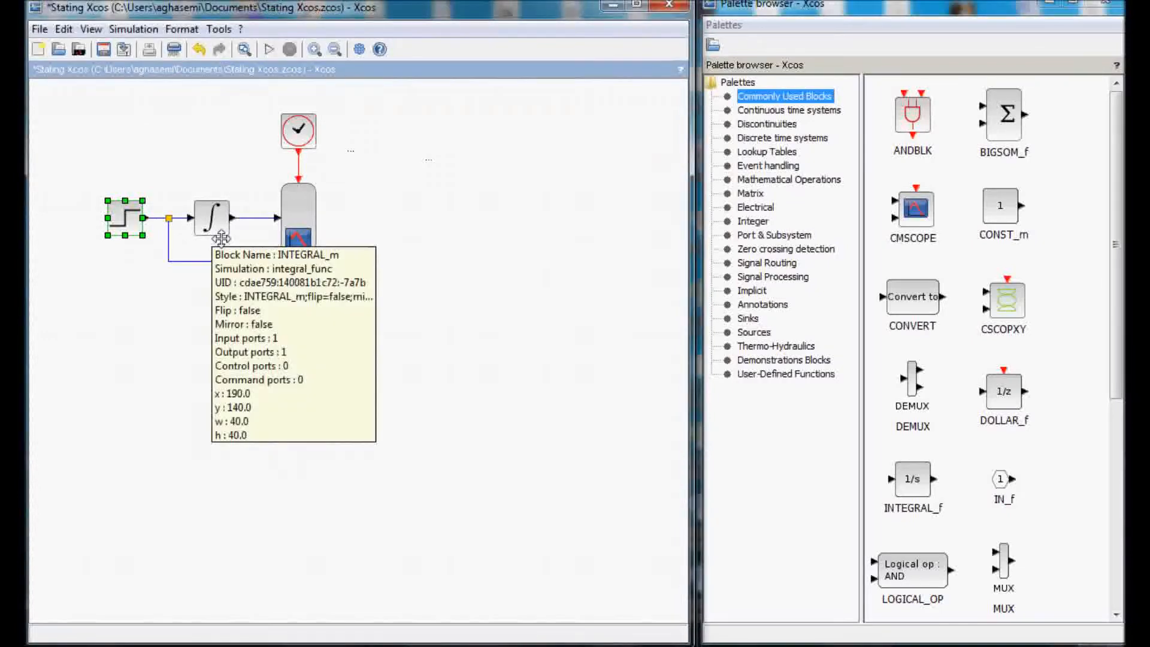
double_click(211, 218)
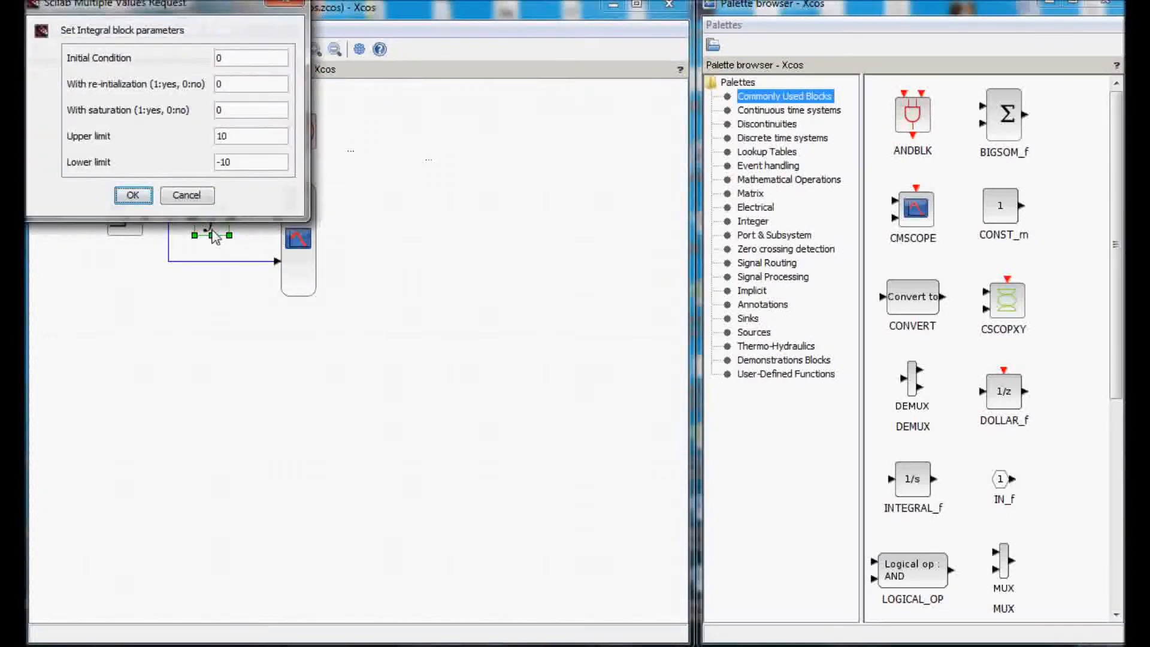
mouse_move(205, 56)
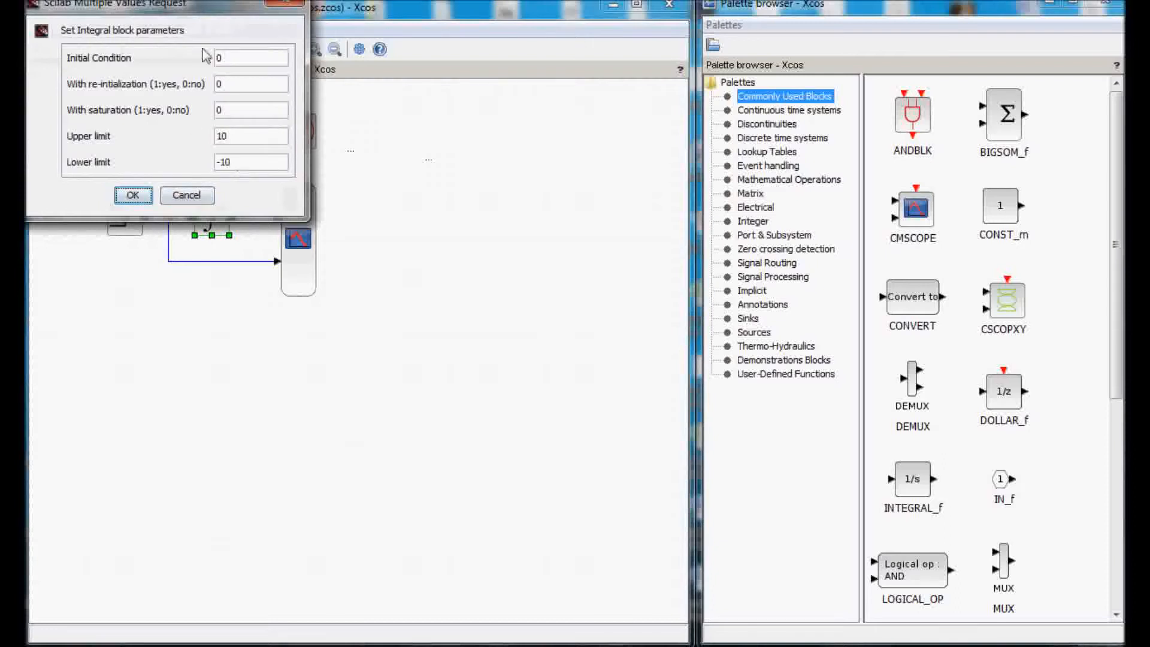
mouse_move(143, 169)
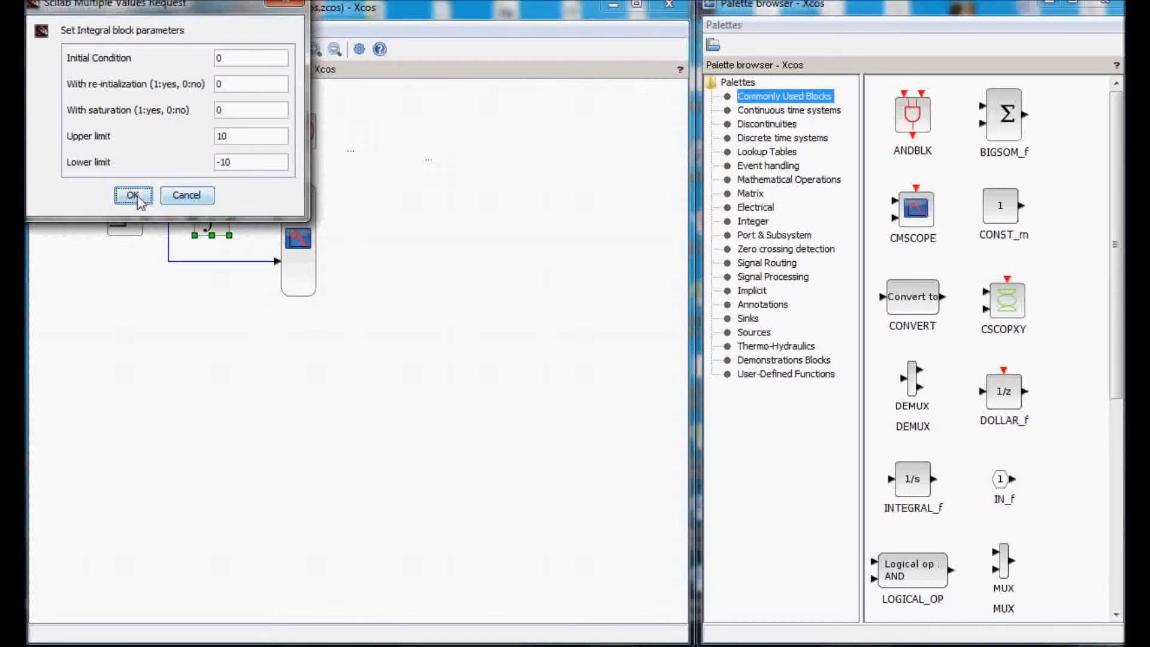
click(133, 195)
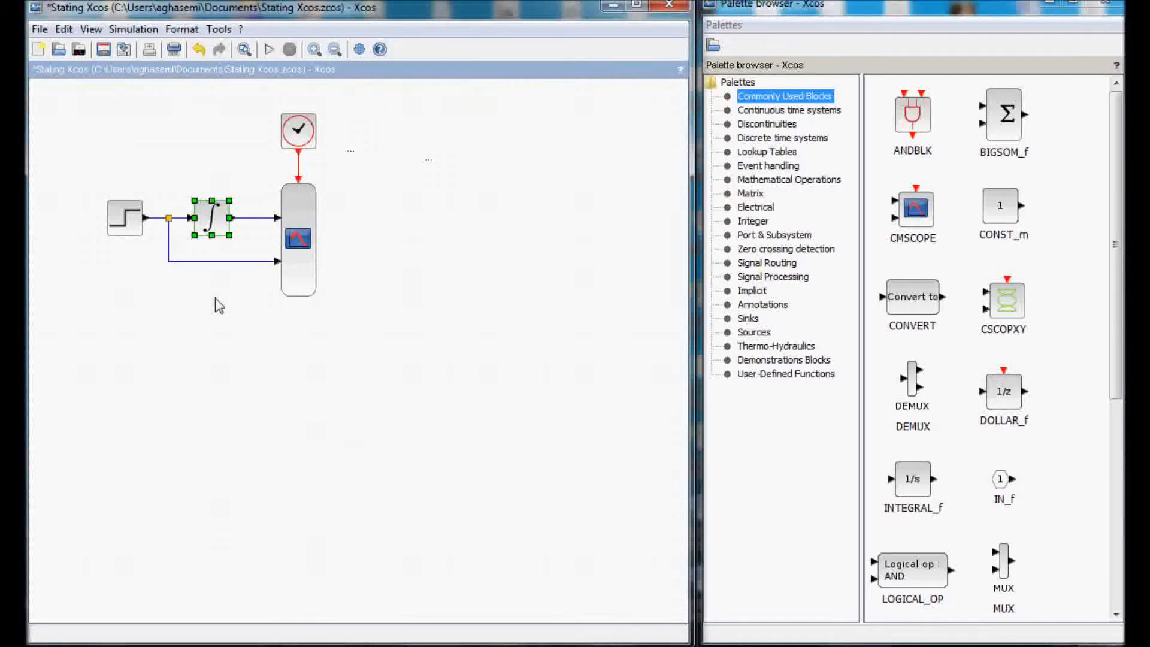
mouse_move(279, 118)
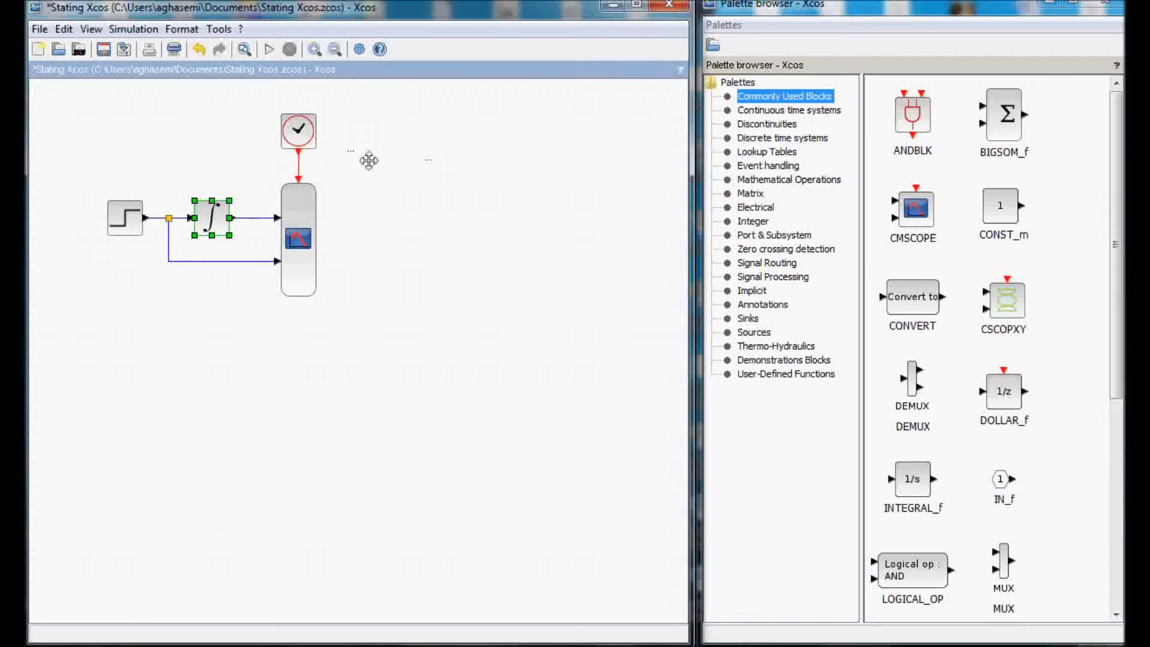
mouse_move(128, 83)
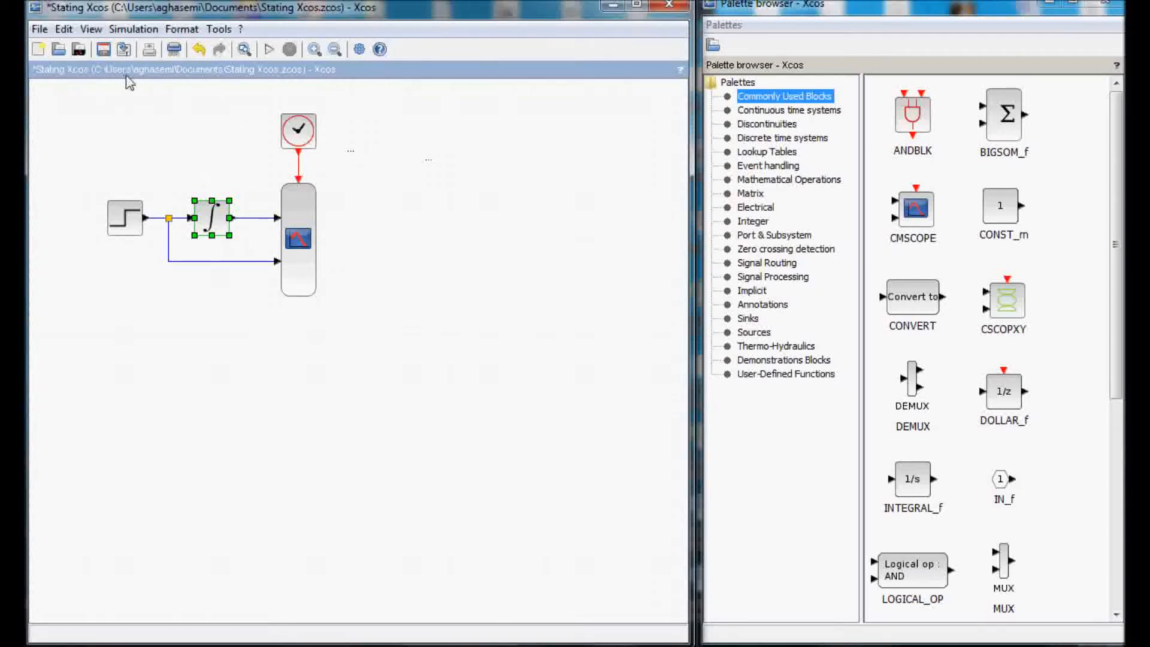
mouse_move(308, 97)
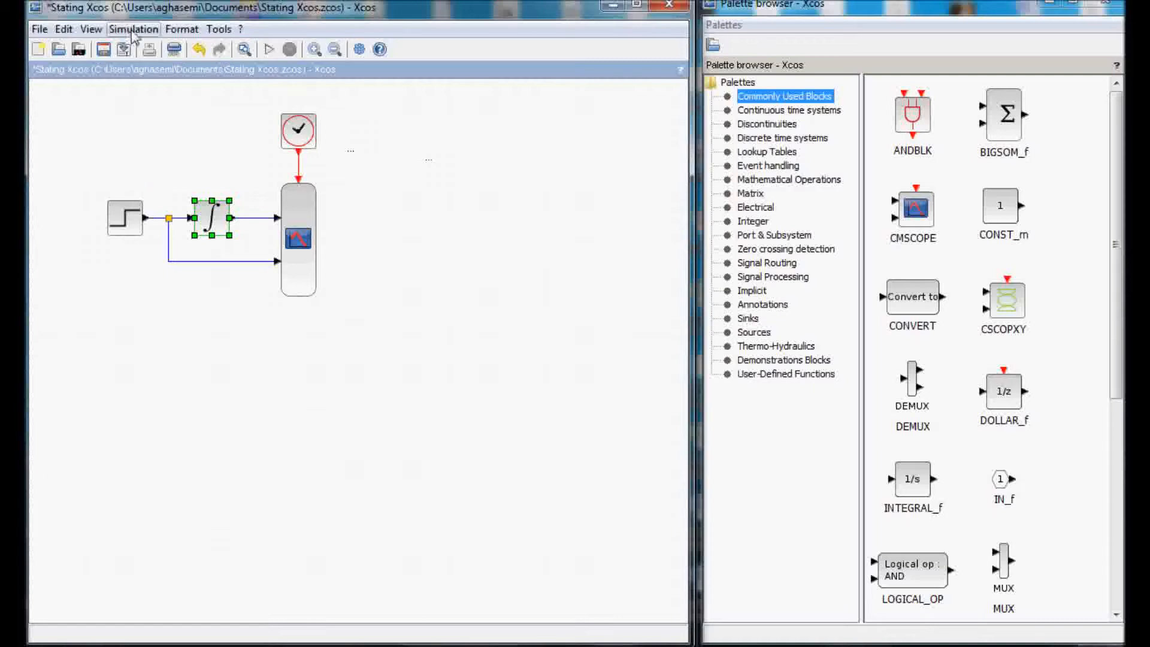
Set the simulation's final integration time to 10 in Simulation Setup.
click(133, 29)
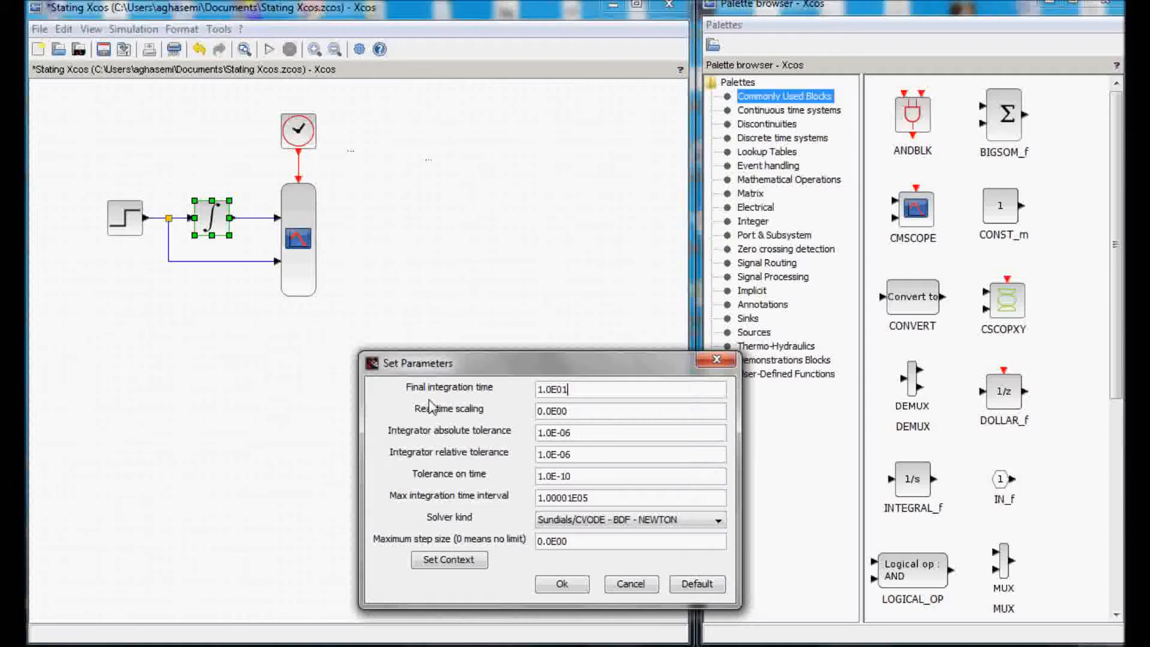
click(628, 390)
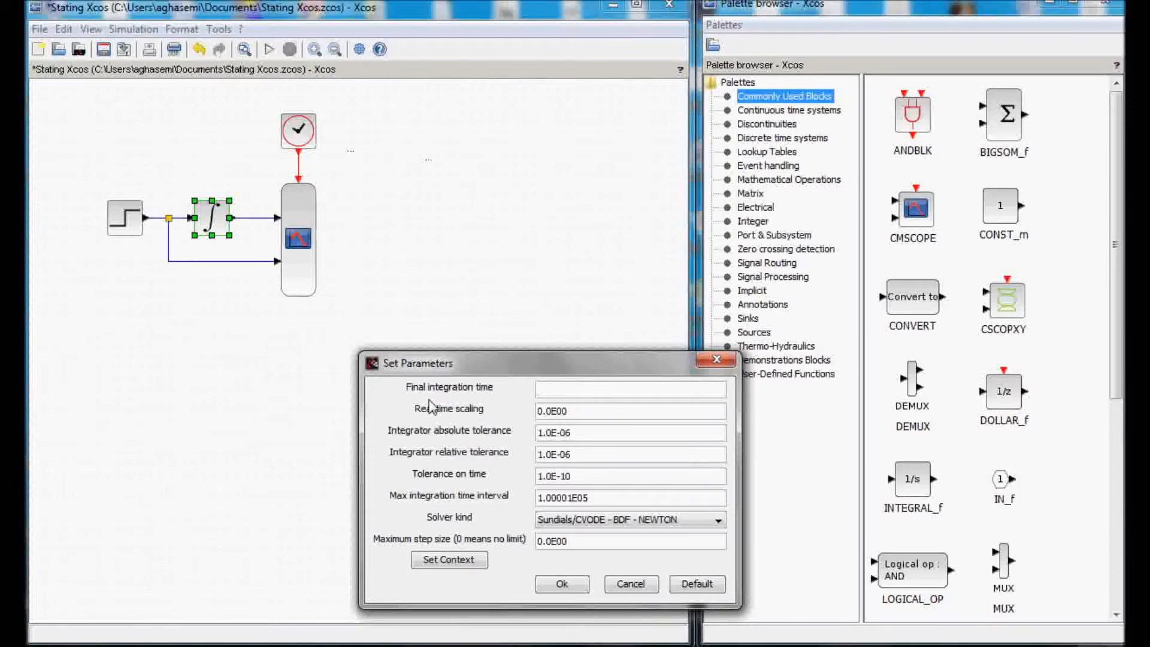
text(10)
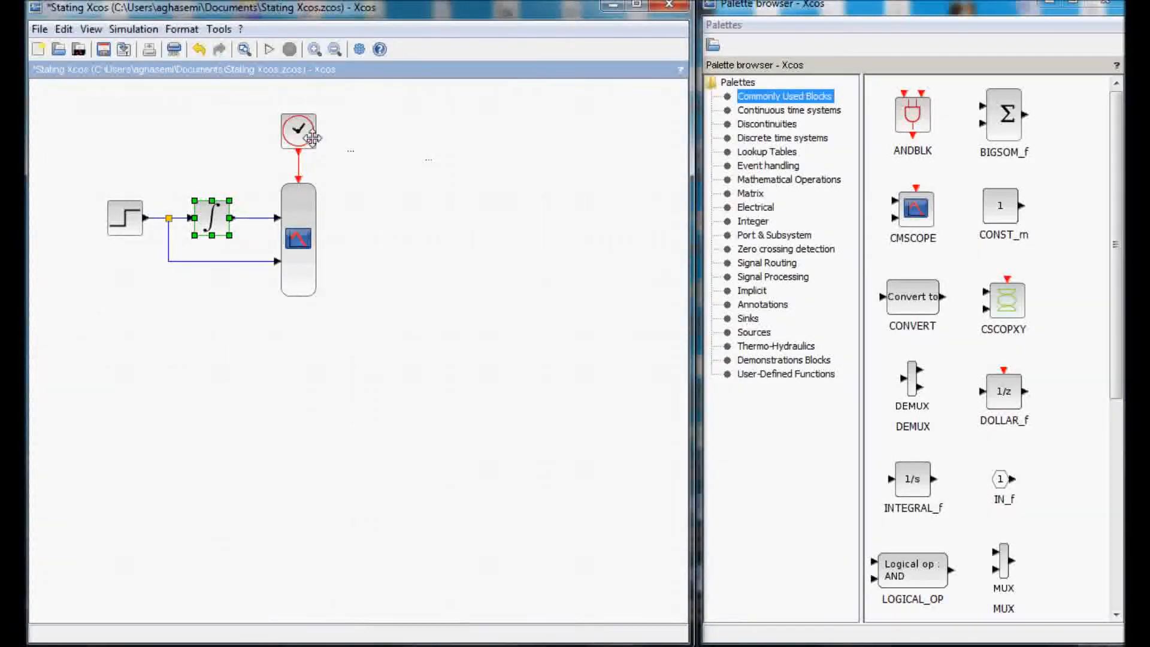
double_click(298, 132)
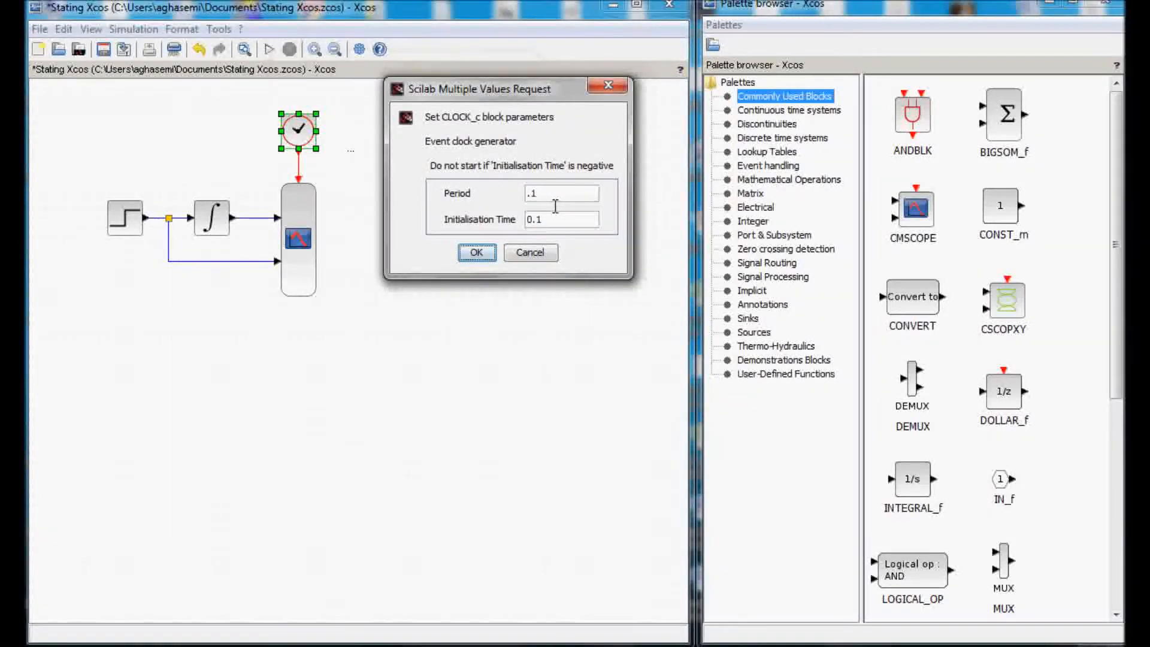
click(476, 253)
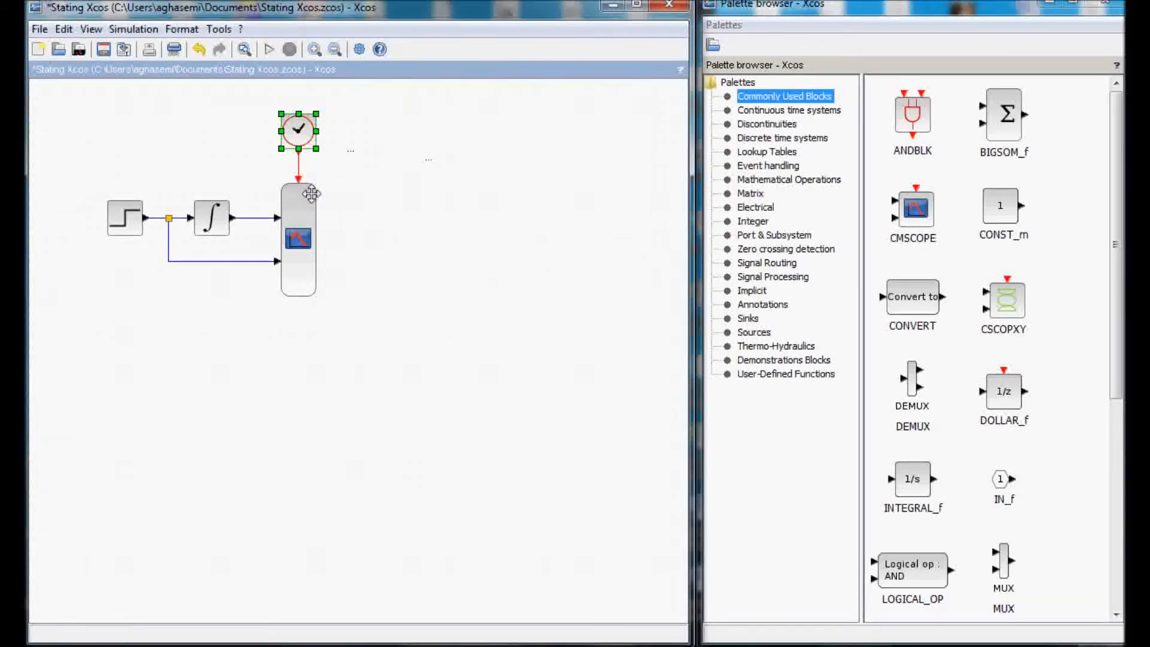
mouse_move(299, 234)
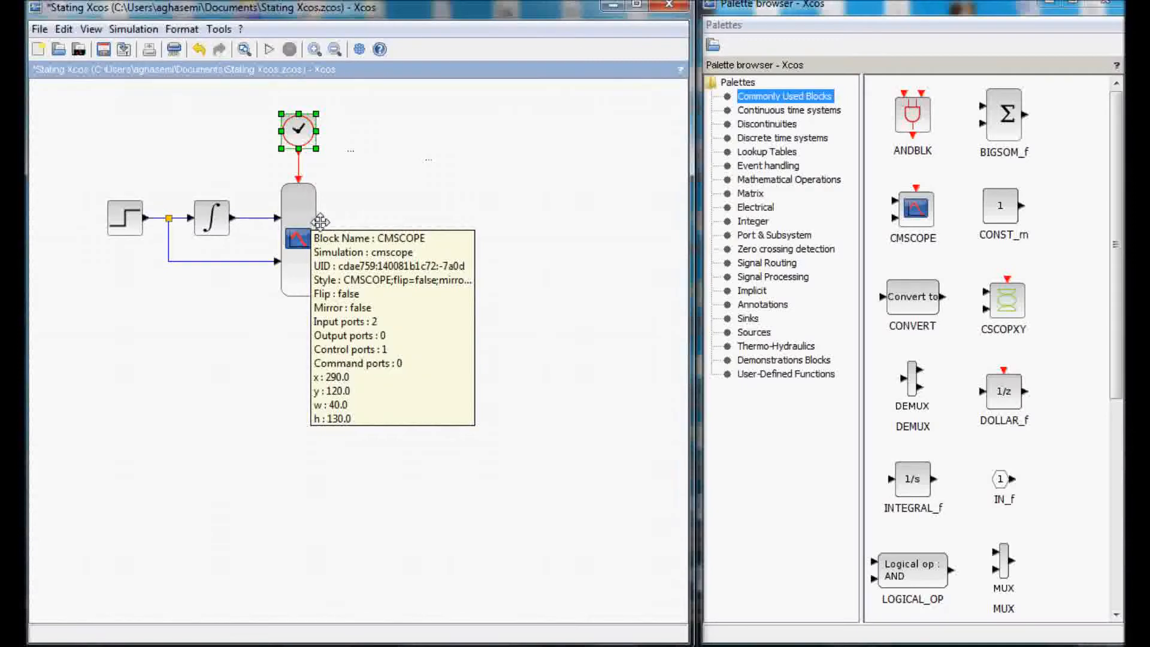
mouse_move(354, 224)
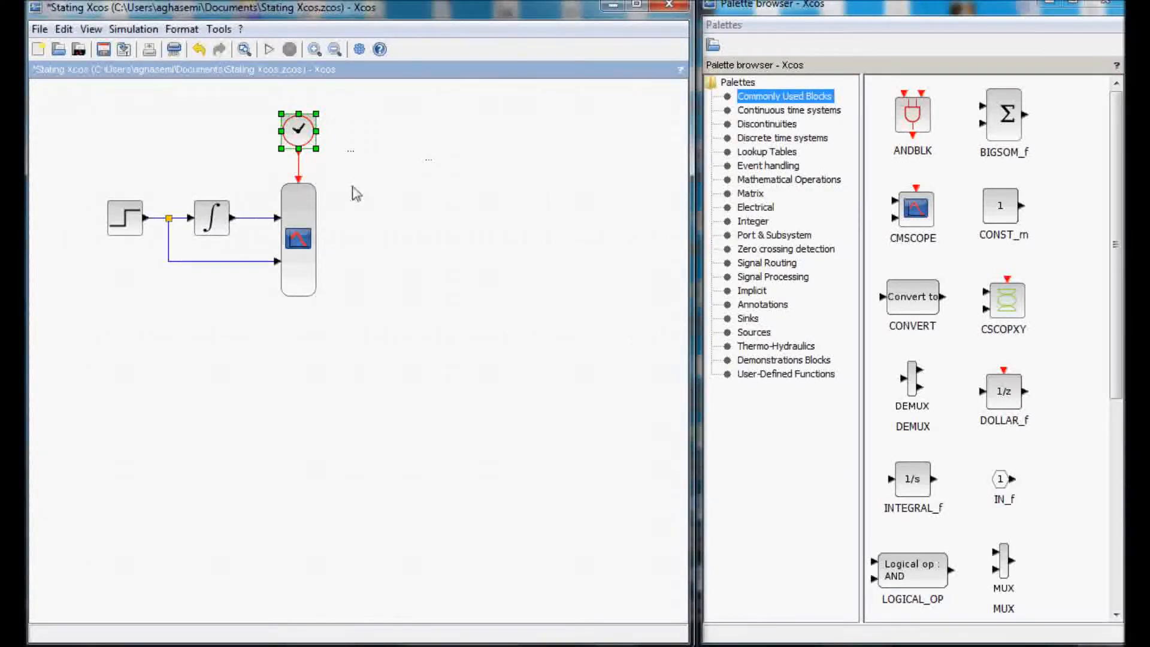
mouse_move(361, 207)
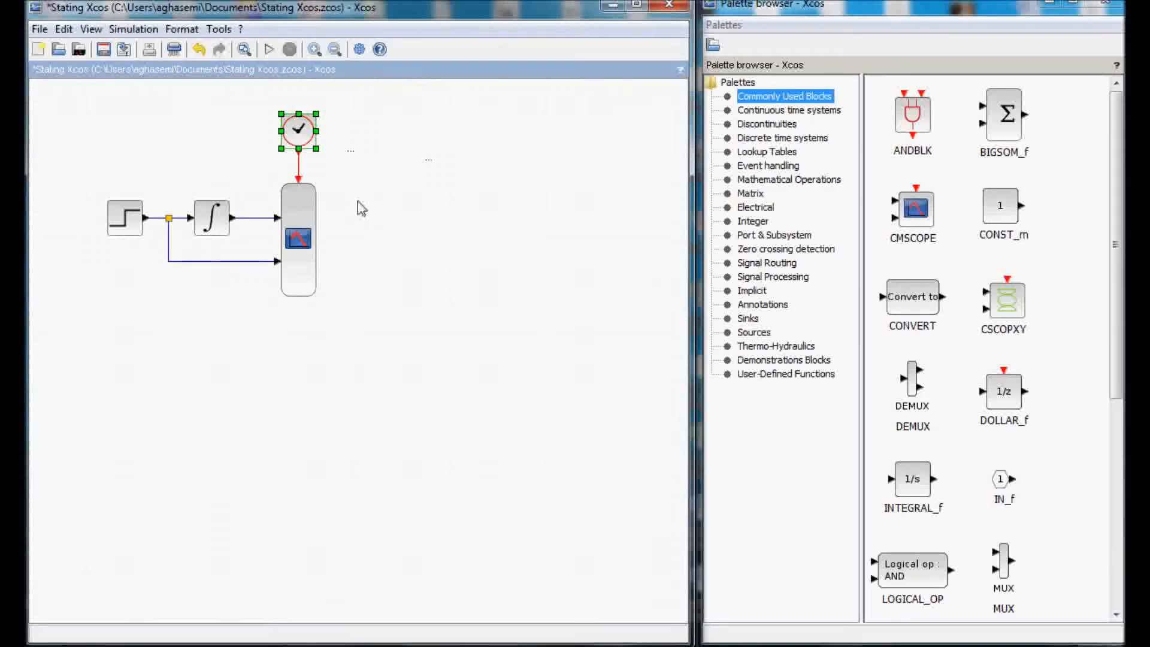
double_click(298, 237)
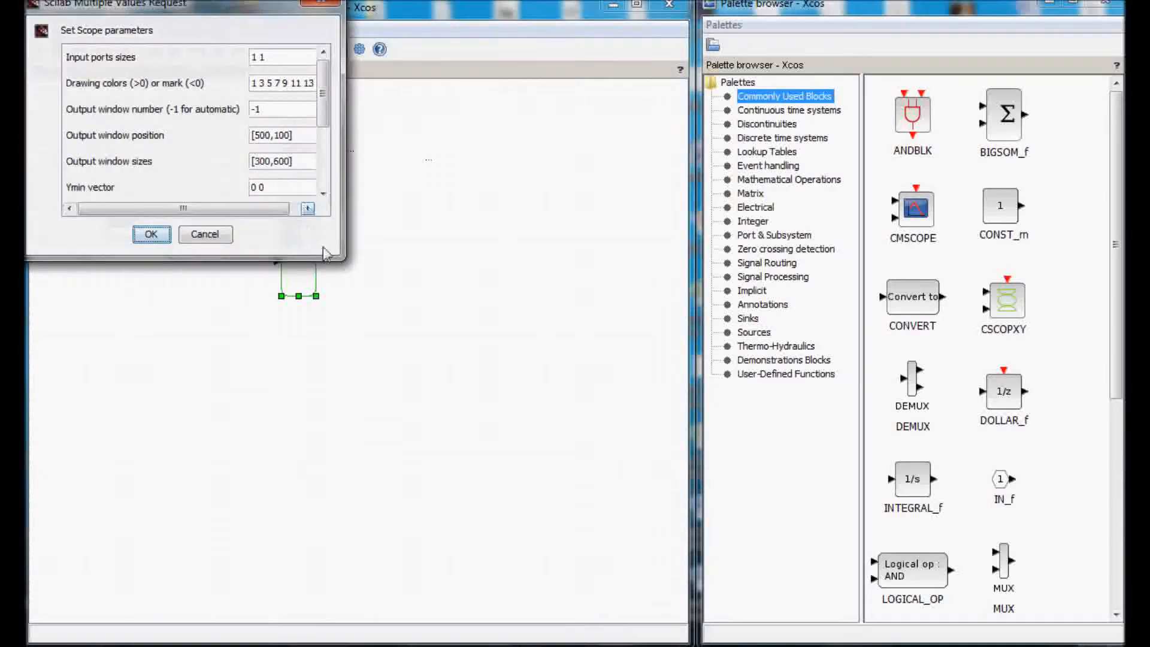
drag(330, 257, 414, 535)
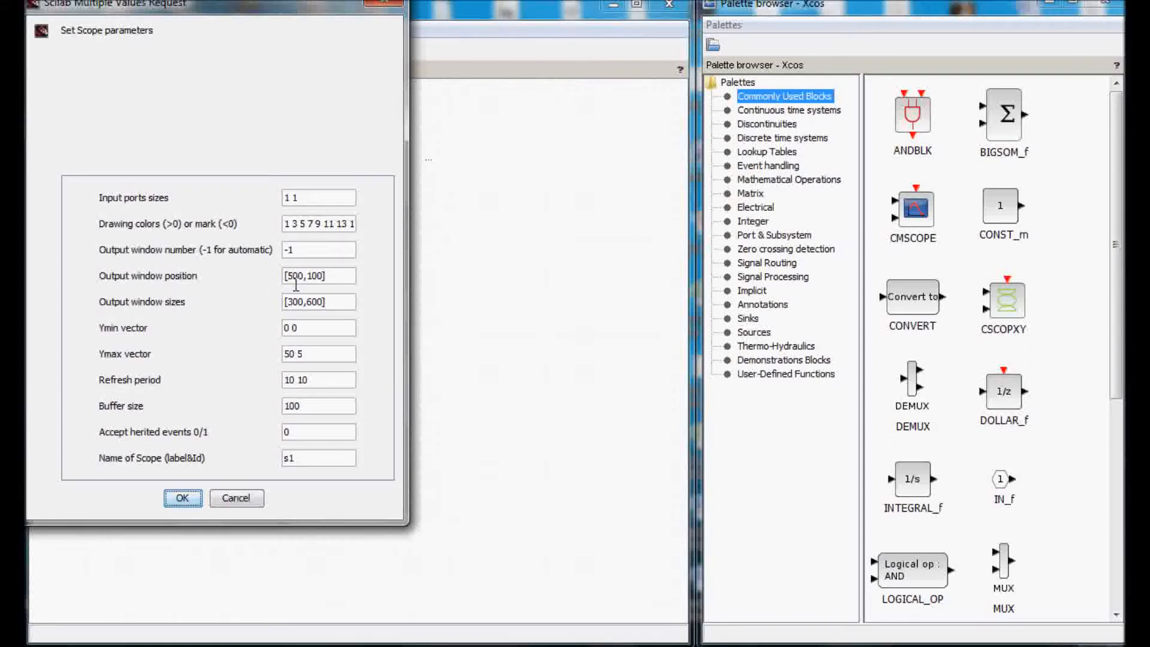
mouse_move(514, 122)
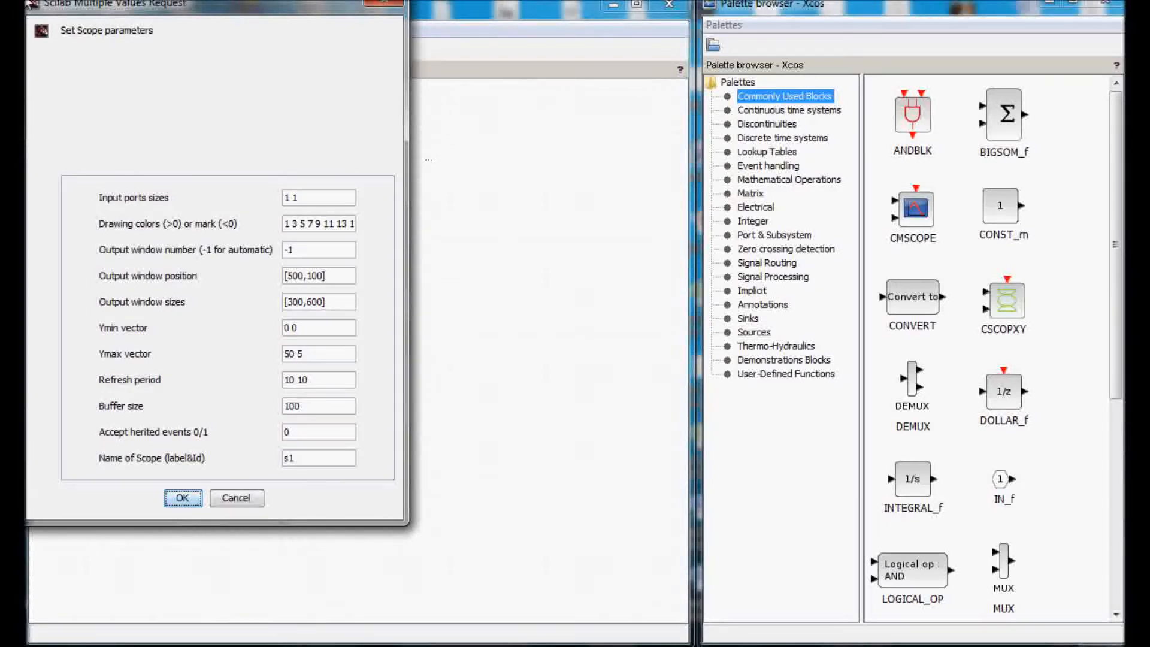
mouse_move(449, 117)
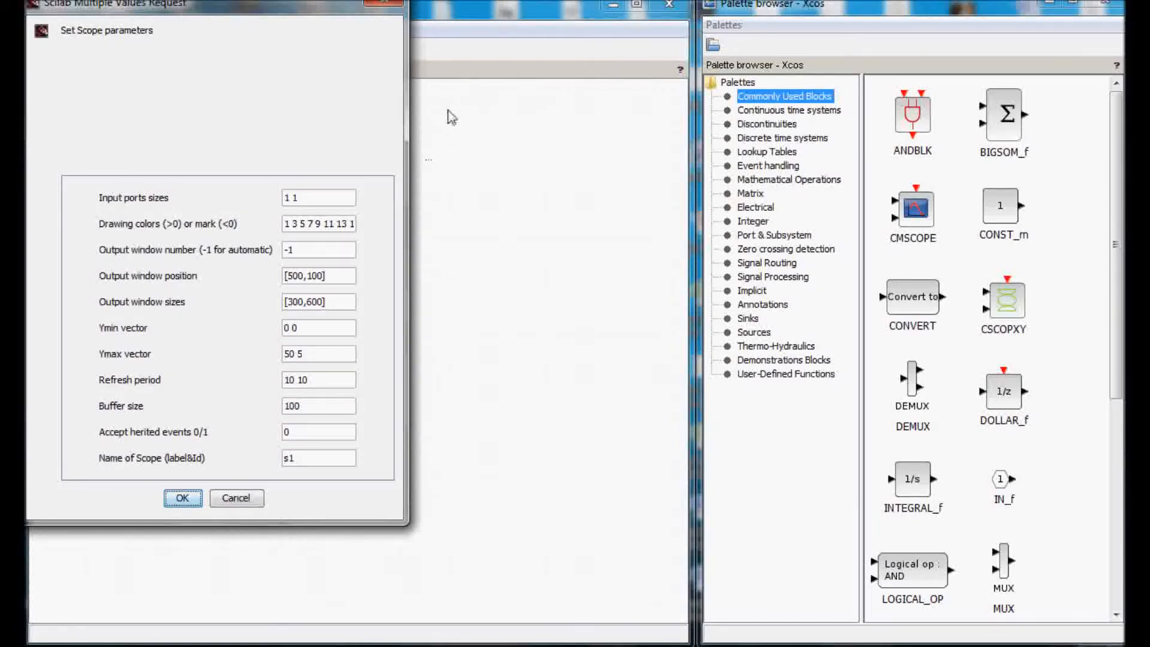
mouse_move(493, 103)
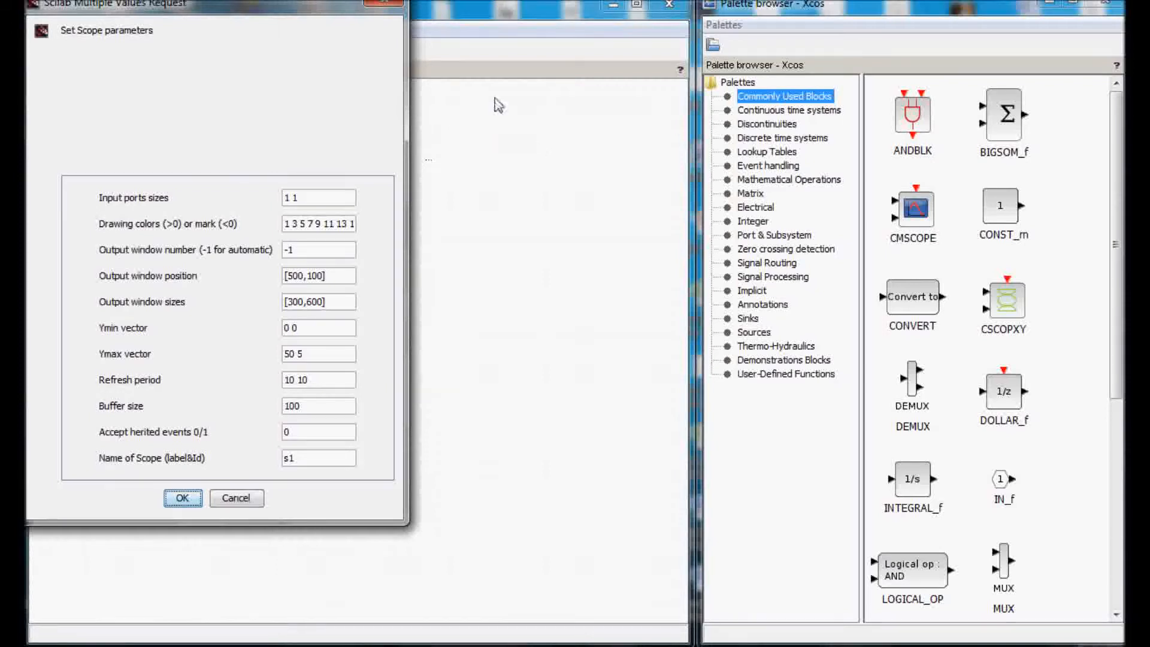
mouse_move(493, 128)
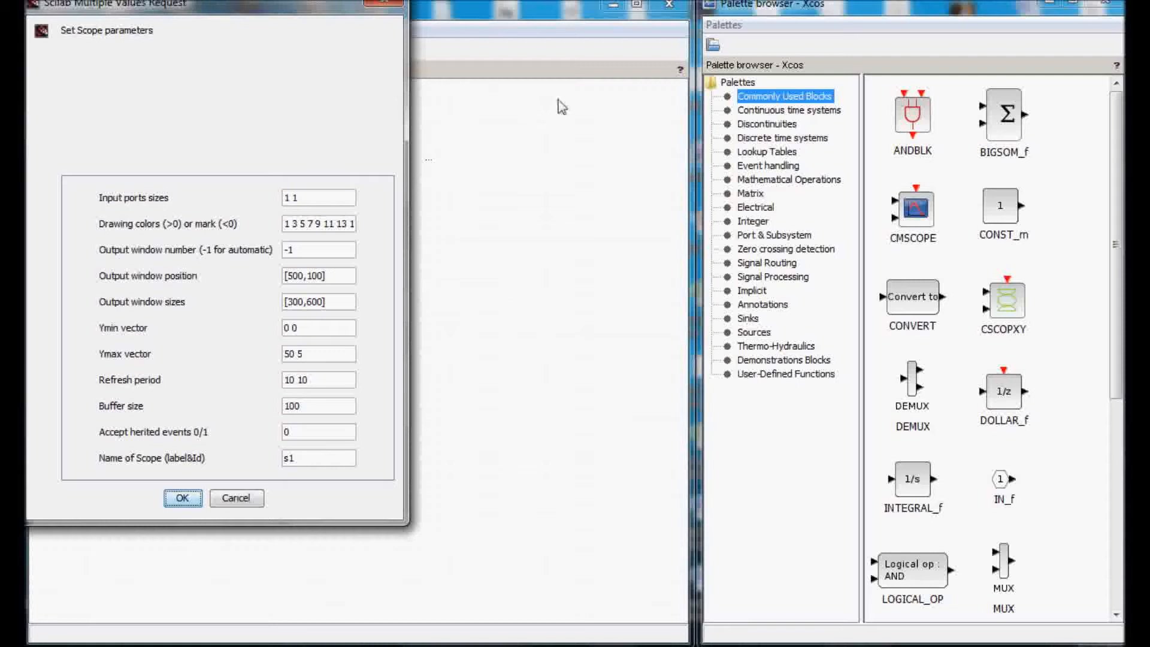
mouse_move(686, 146)
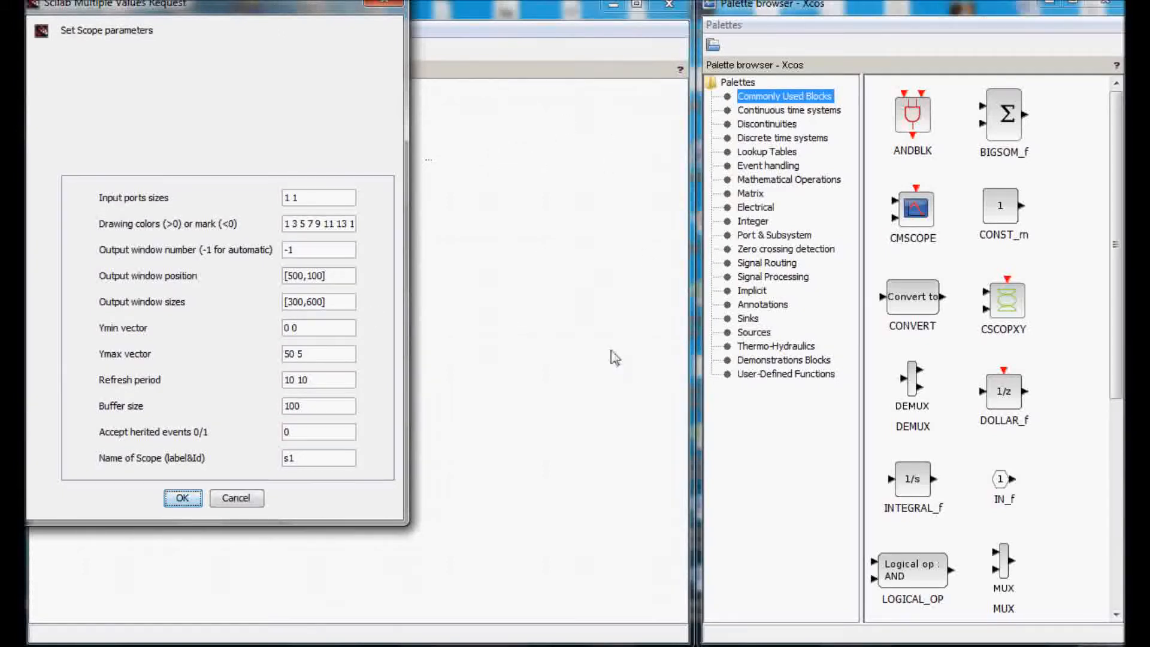
mouse_move(491, 438)
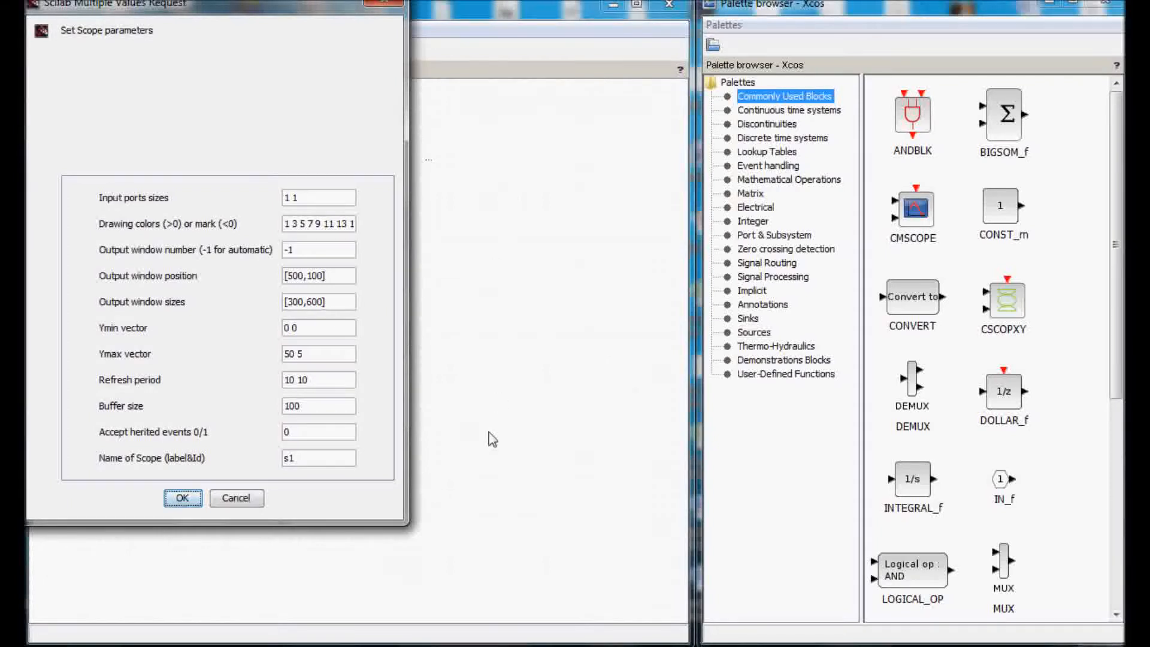
mouse_move(347, 319)
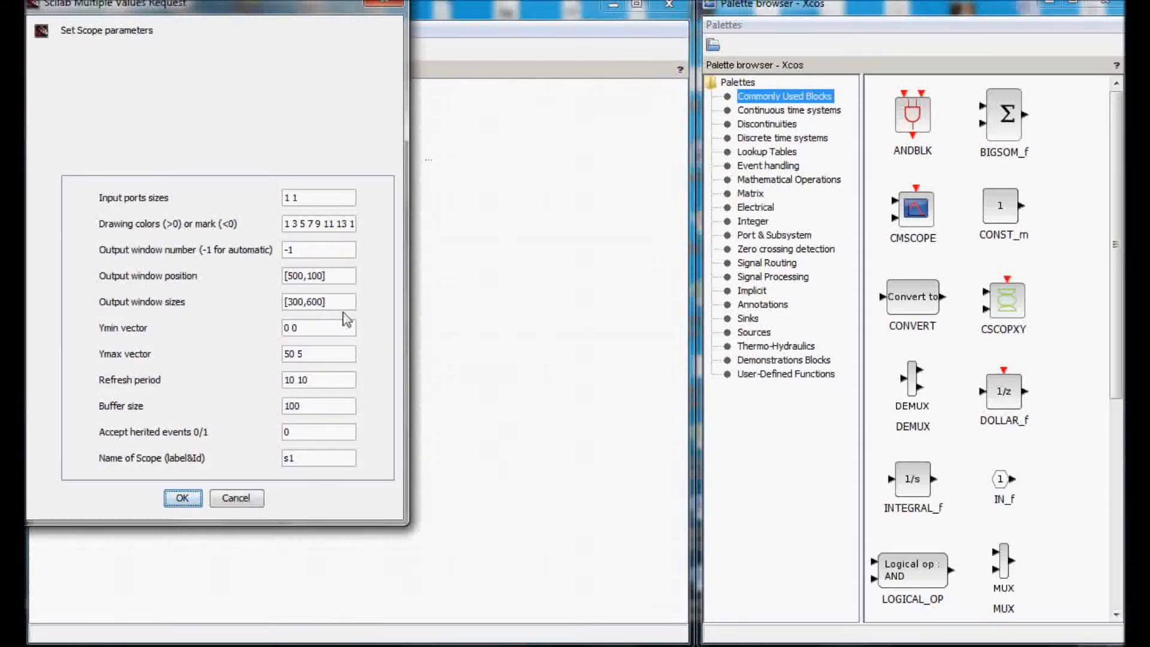
mouse_move(355, 328)
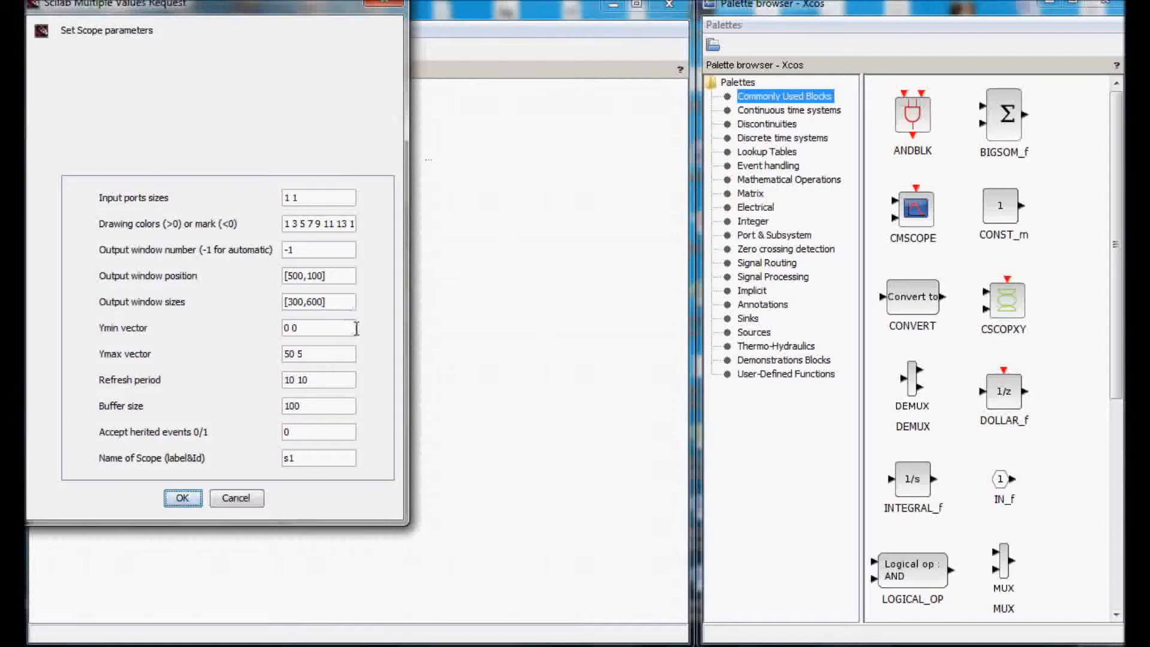
mouse_move(243, 28)
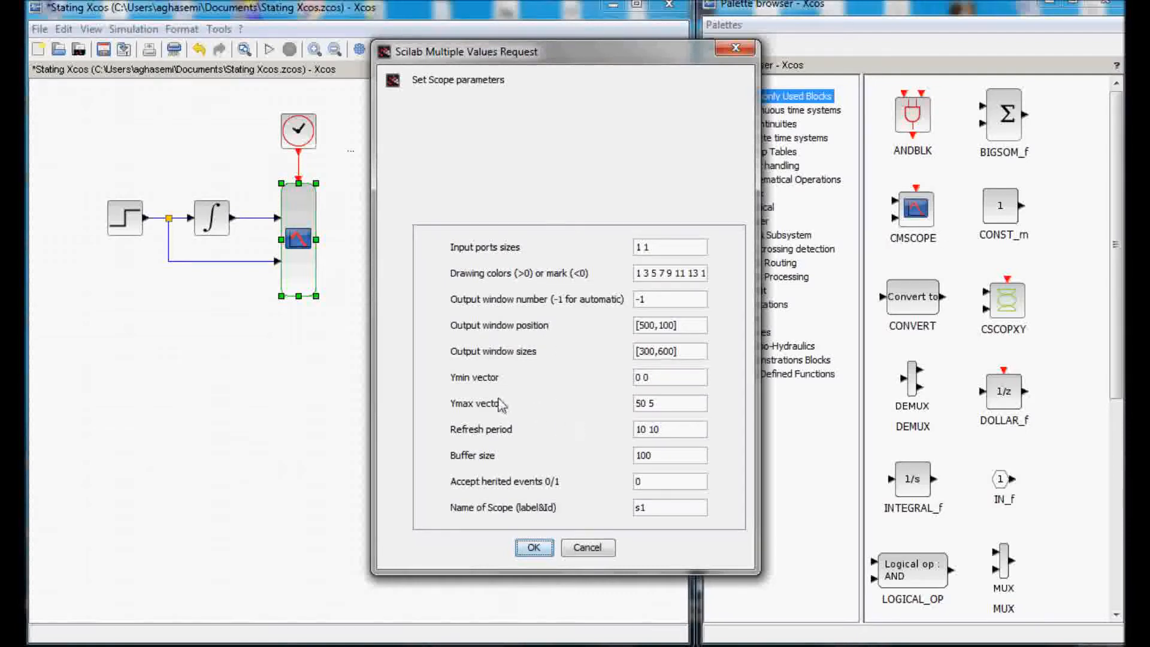
mouse_move(228, 205)
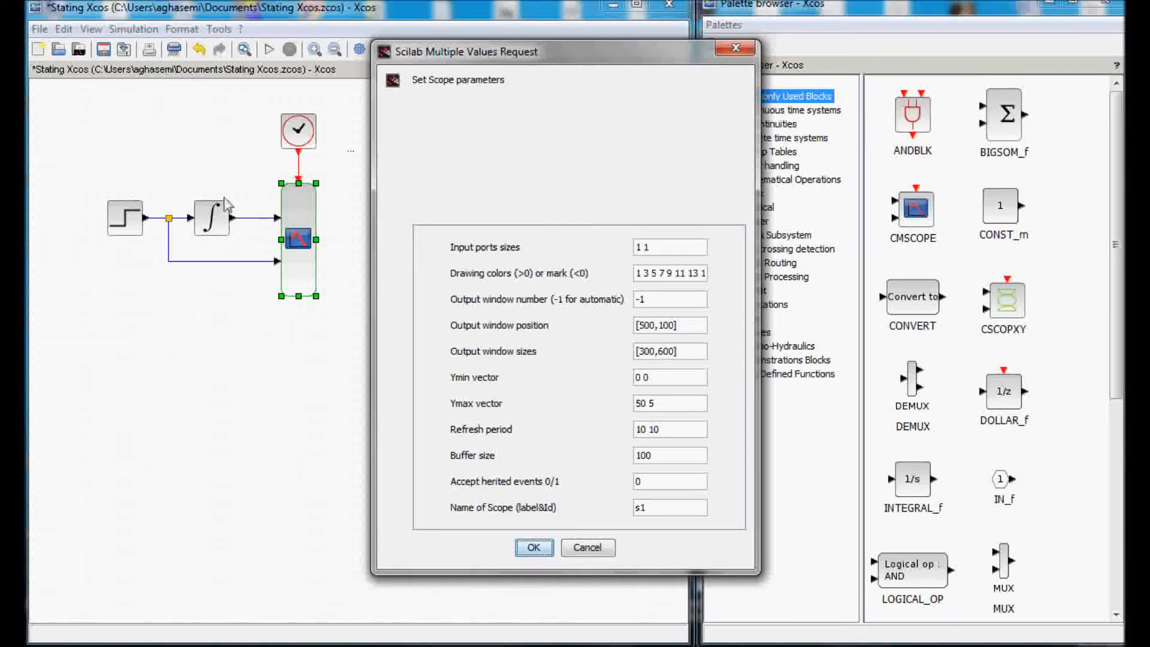
mouse_move(275, 132)
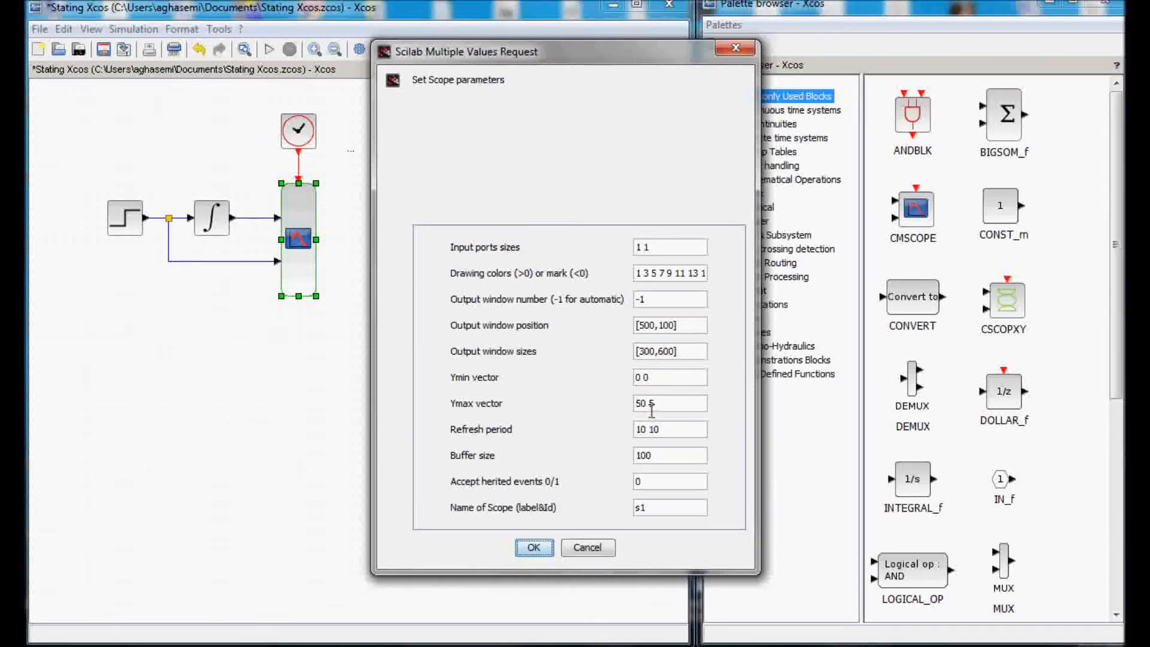
Change the scope's Ymax vector from 50 5 to 20 3.
double_click(640, 404)
text(2)
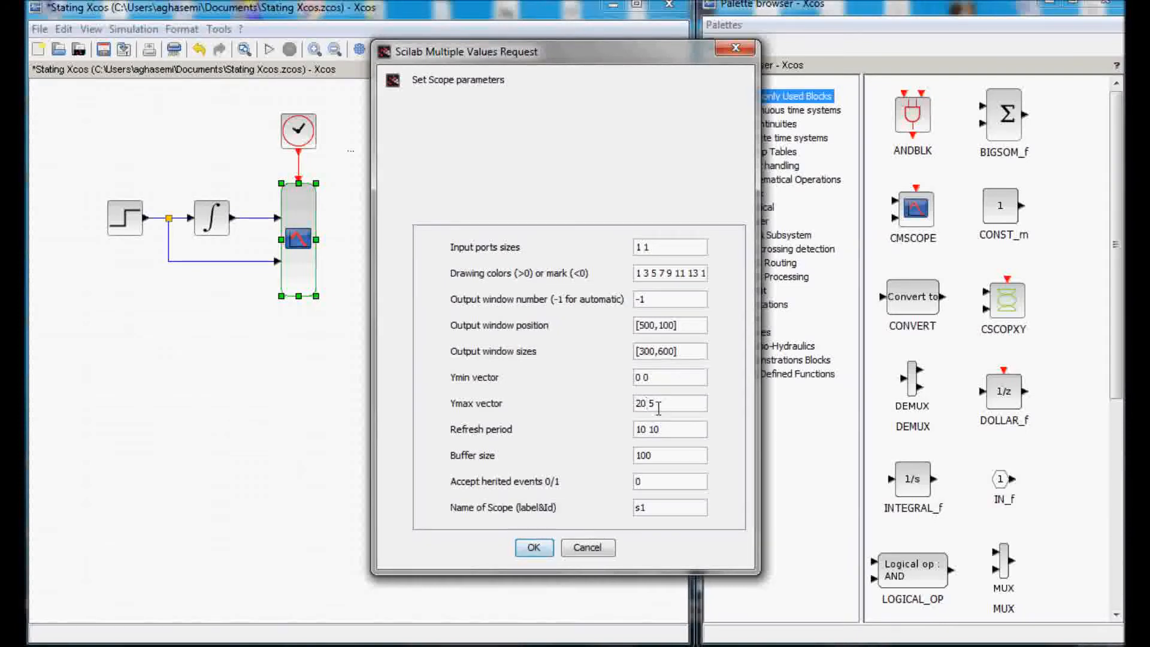
mouse_move(276, 267)
text(3)
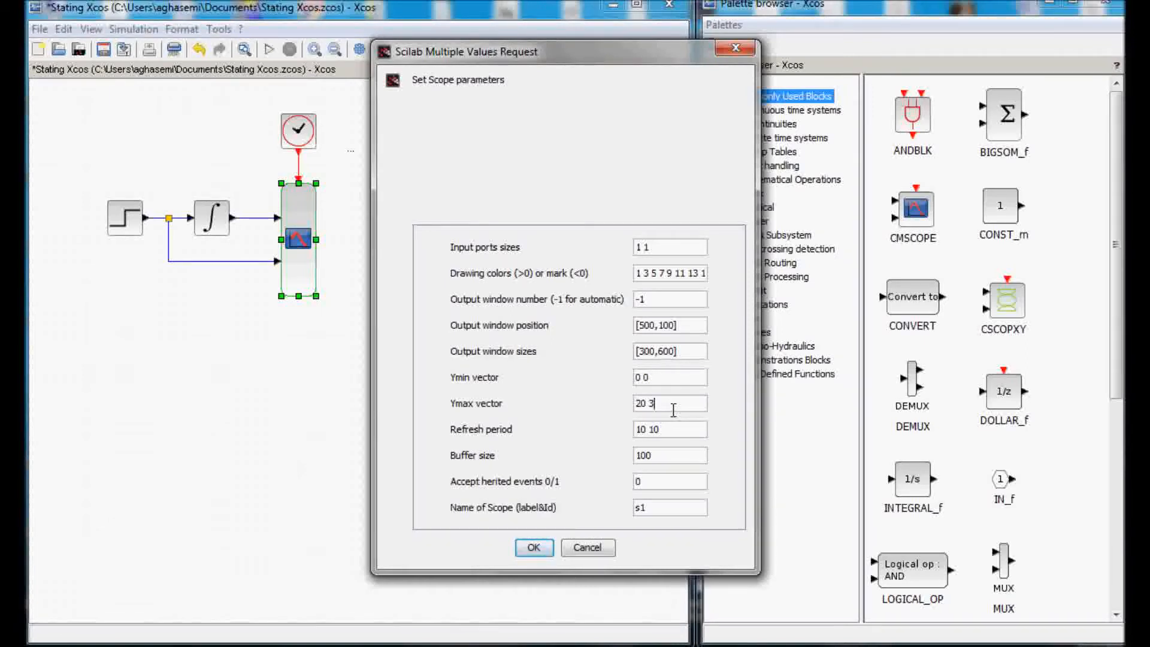
mouse_move(667, 440)
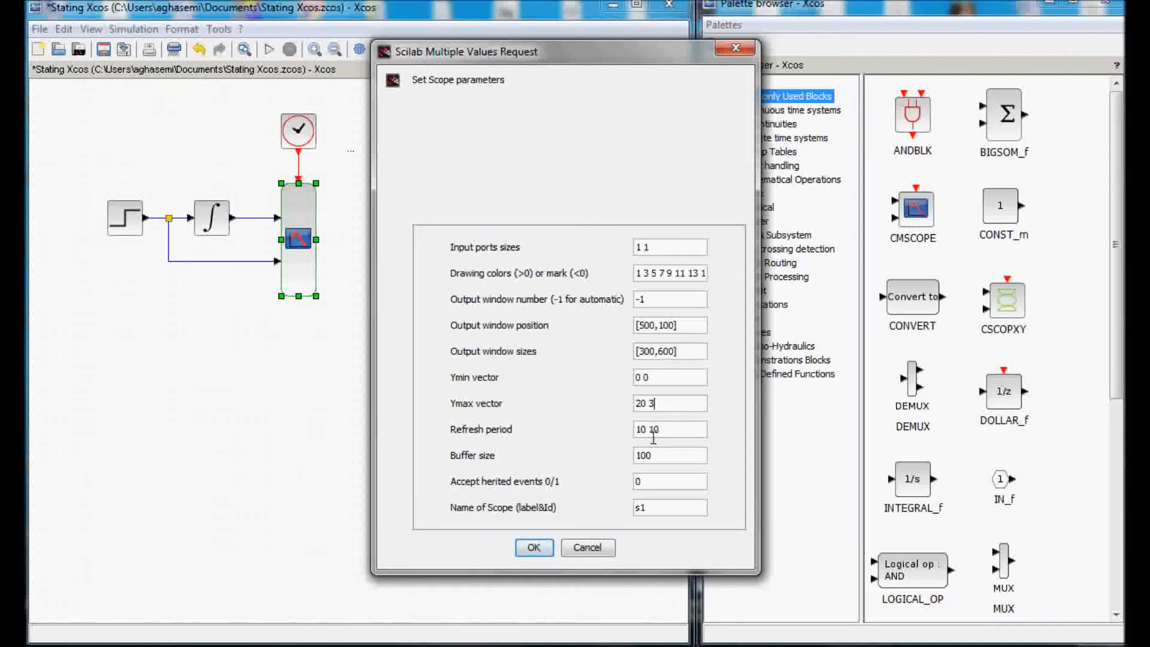
Keep the refresh period at 10 10 and confirm the scope parameters.
double_click(639, 429)
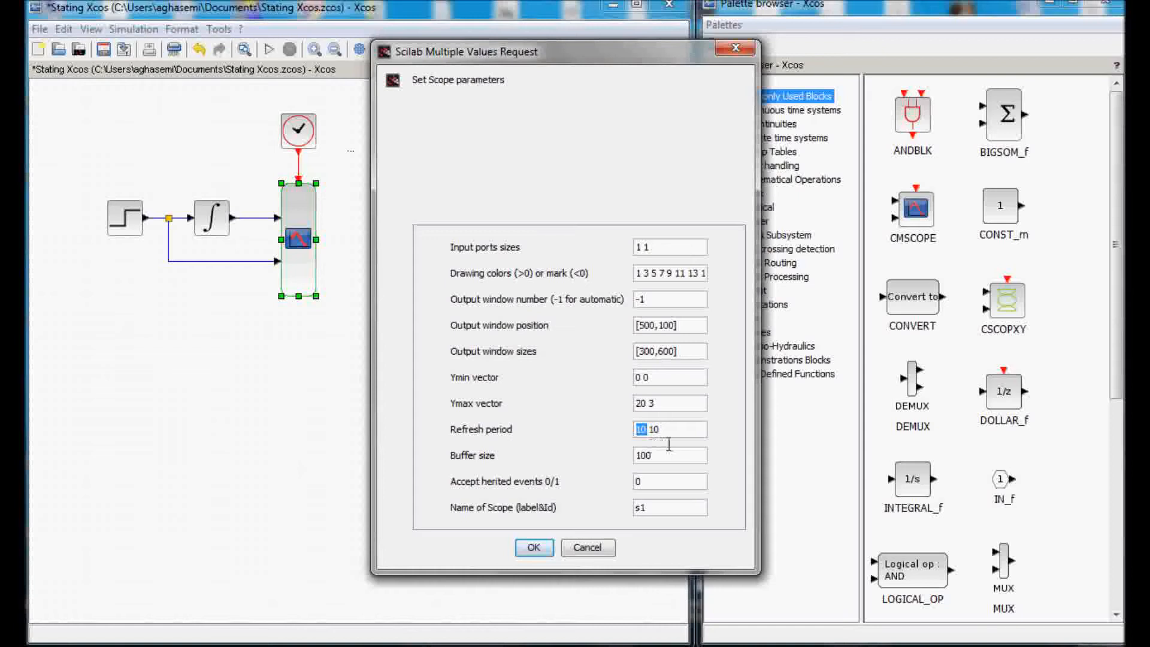
mouse_move(134, 29)
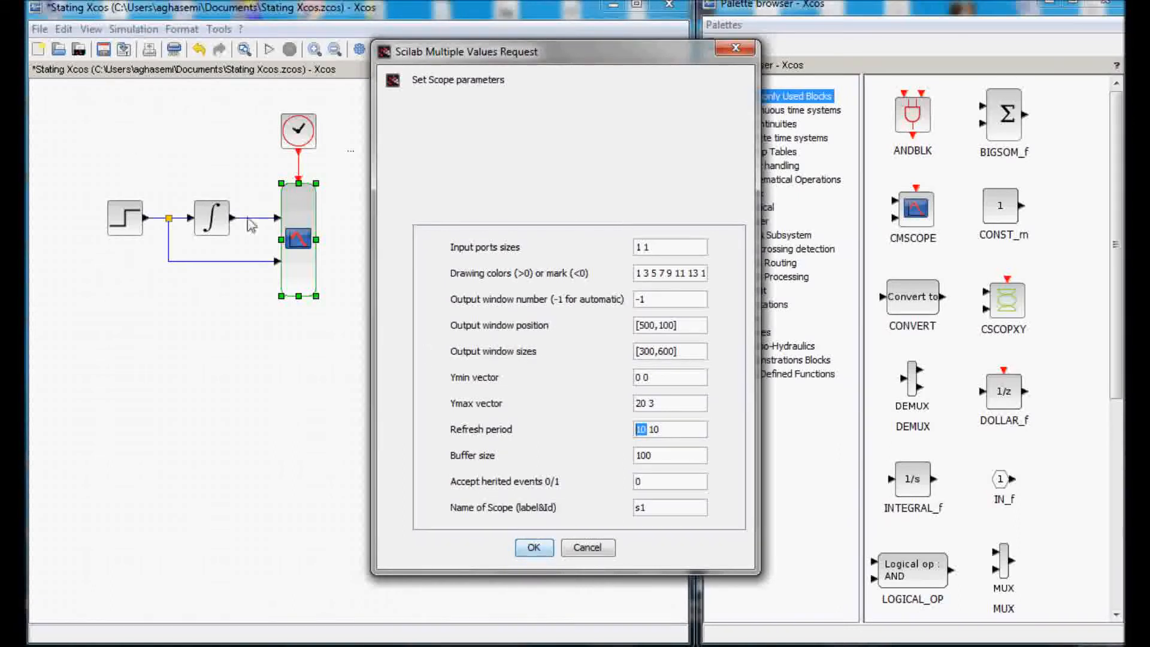
mouse_move(308, 324)
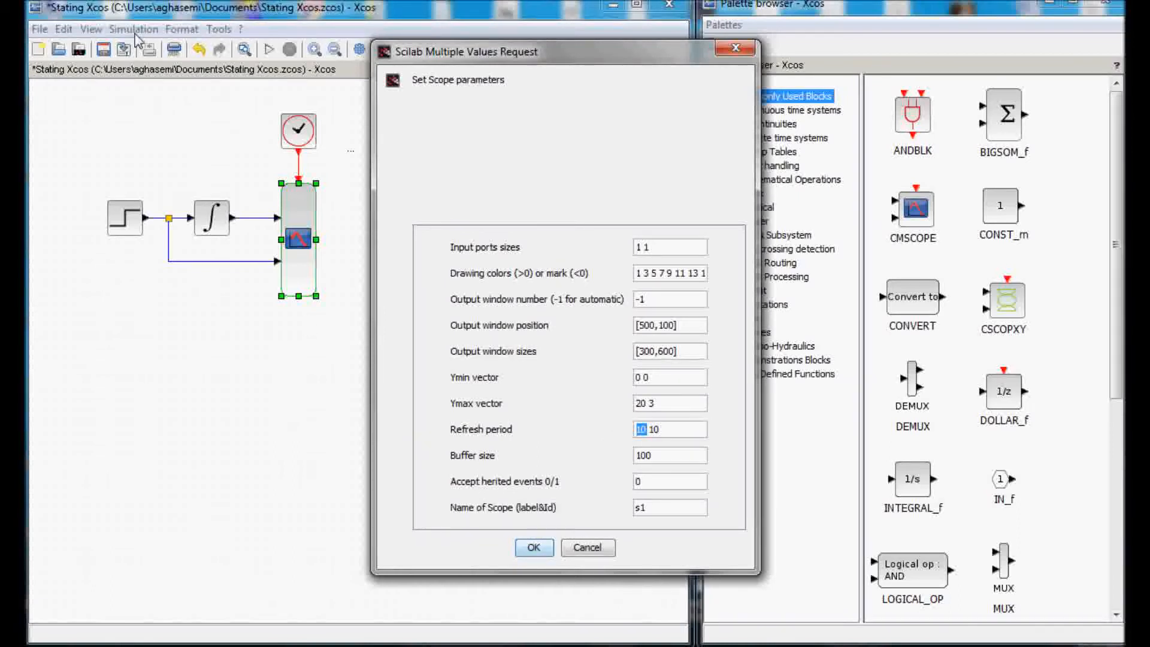
mouse_move(545, 447)
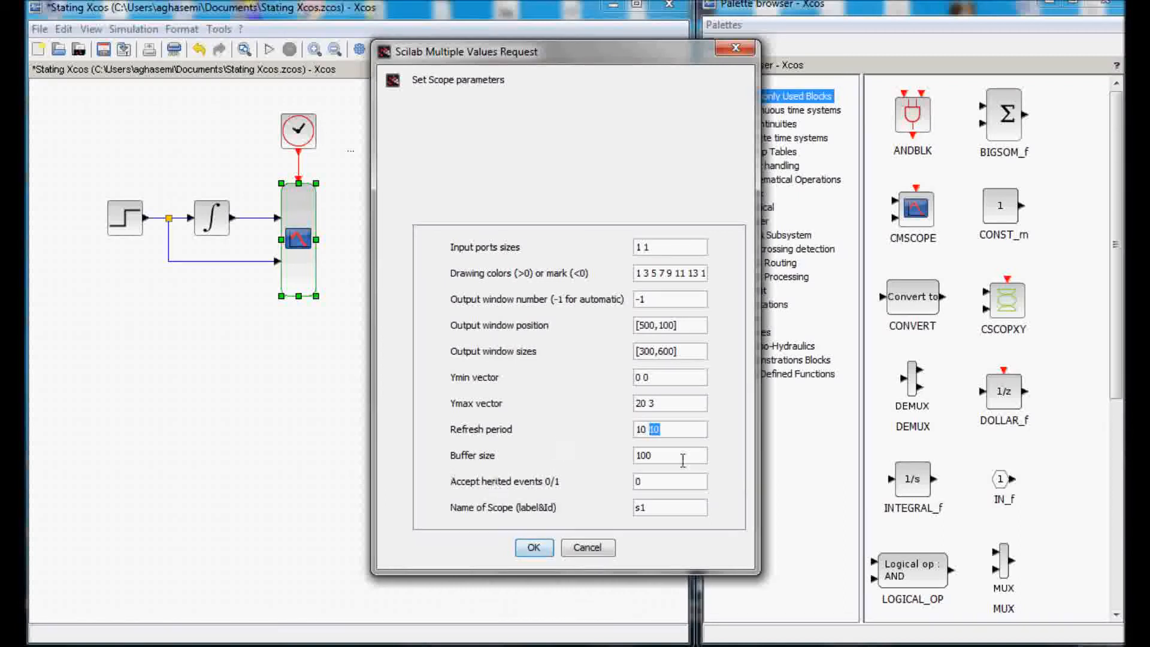
mouse_move(694, 479)
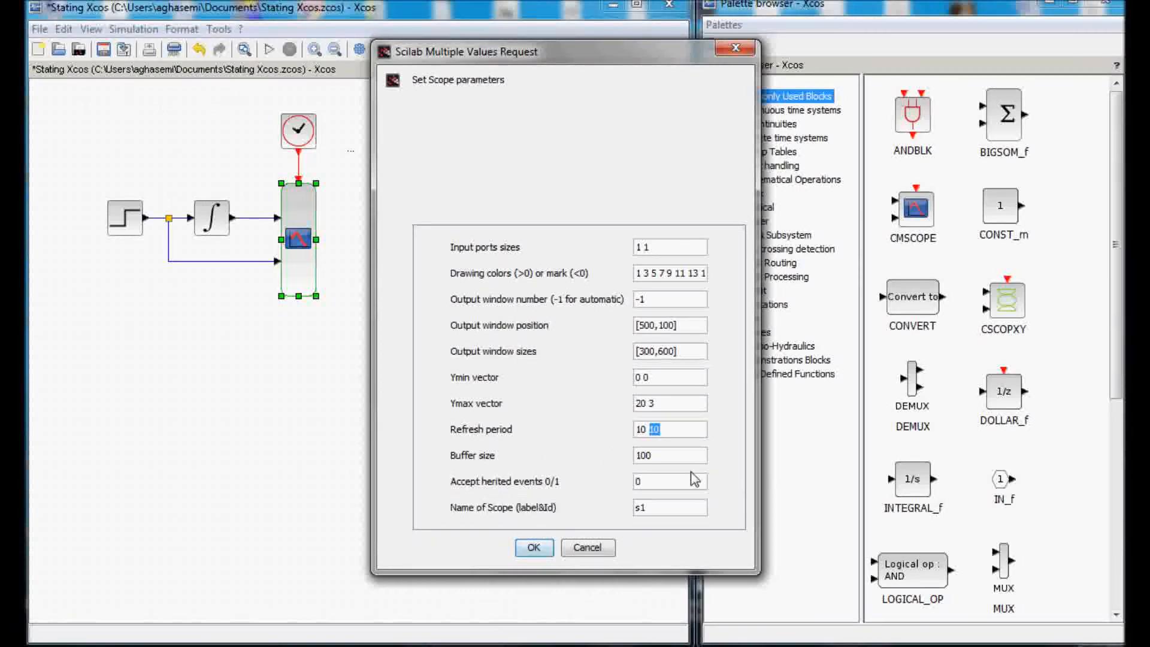
click(533, 548)
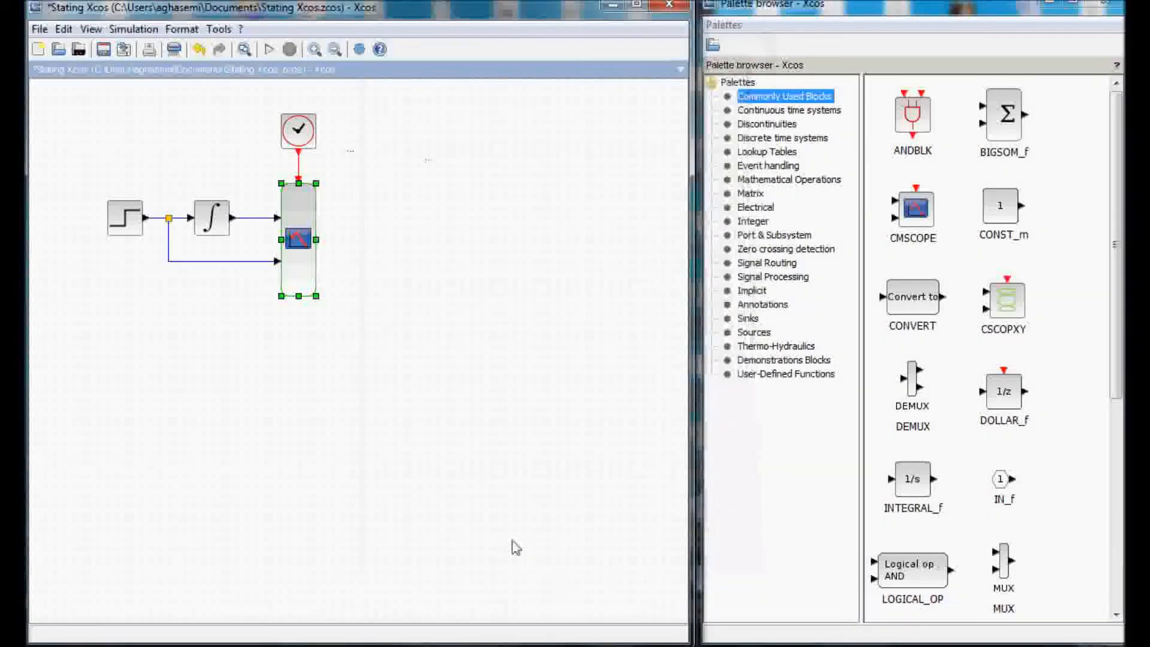
Run the simulation so the scope plots the ramp and step starting at t=3.
click(268, 49)
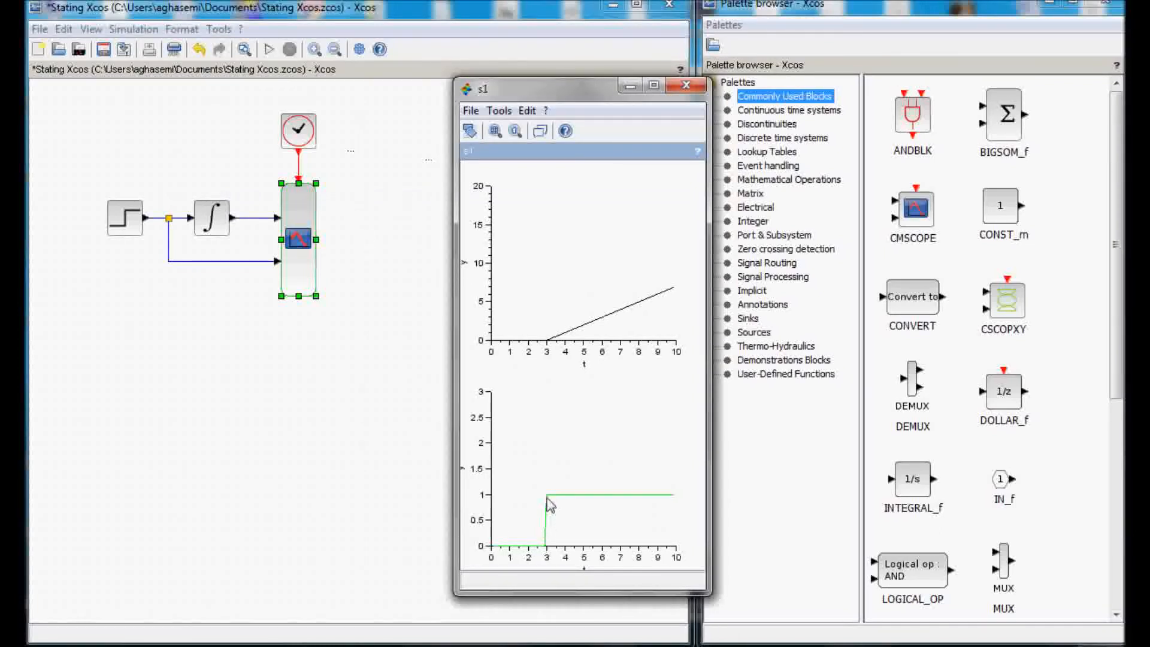
mouse_move(580, 517)
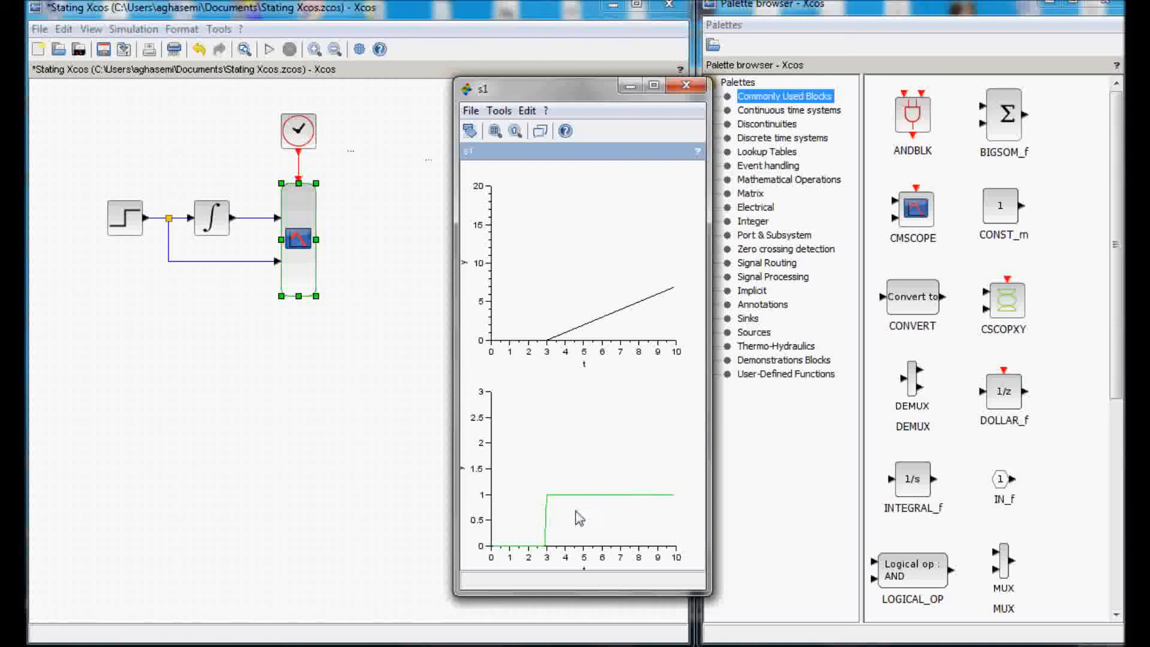
mouse_move(556, 374)
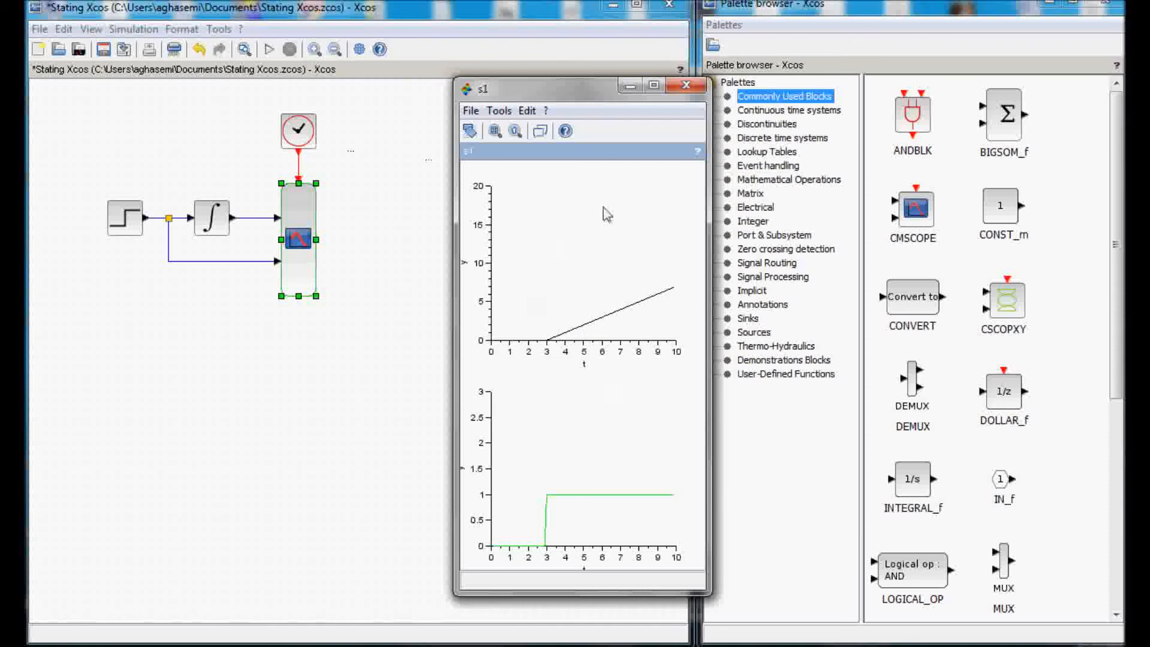
mouse_move(582, 363)
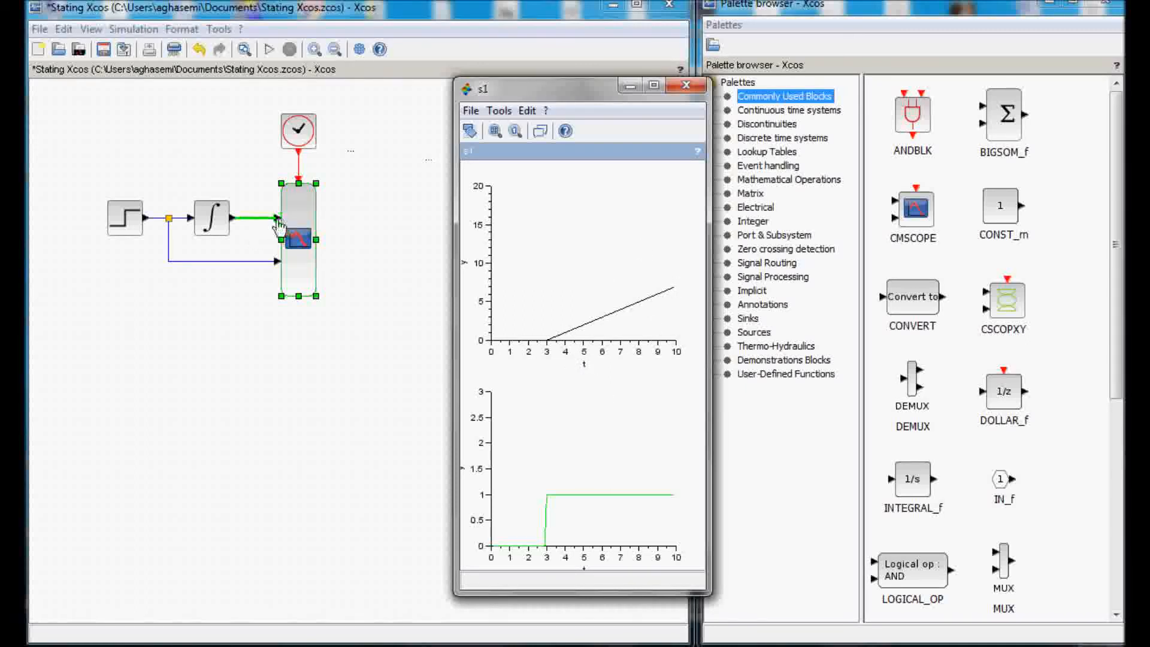
mouse_move(285, 224)
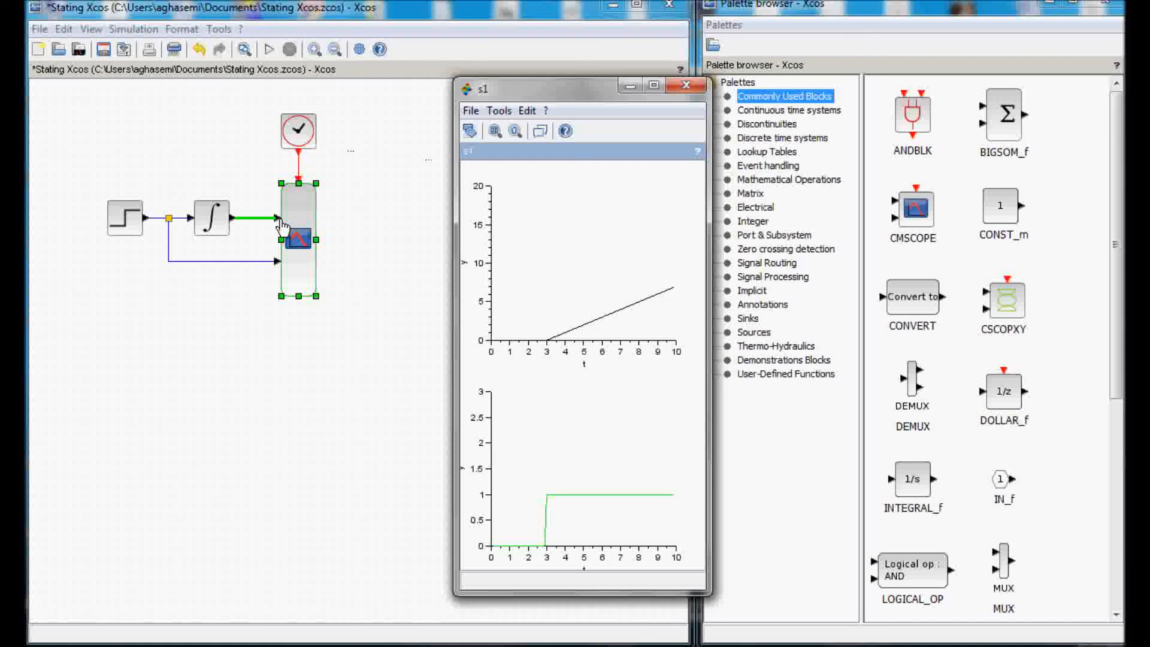